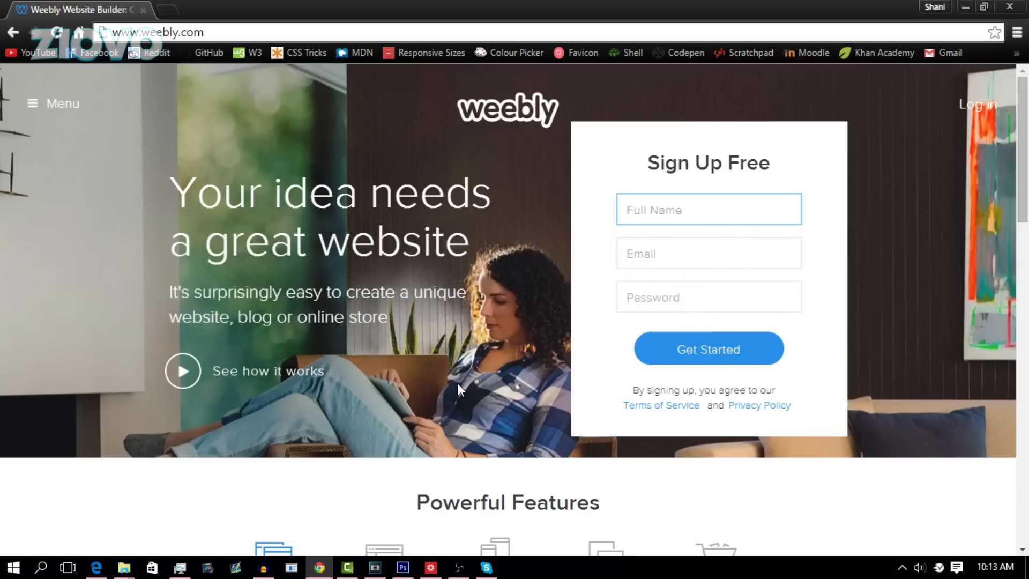
Fill the sign-up form with name Ziovo, email iamziovo and a password, then submit via Get Started
{"action": "left_click", "coordinate": [708, 209]}
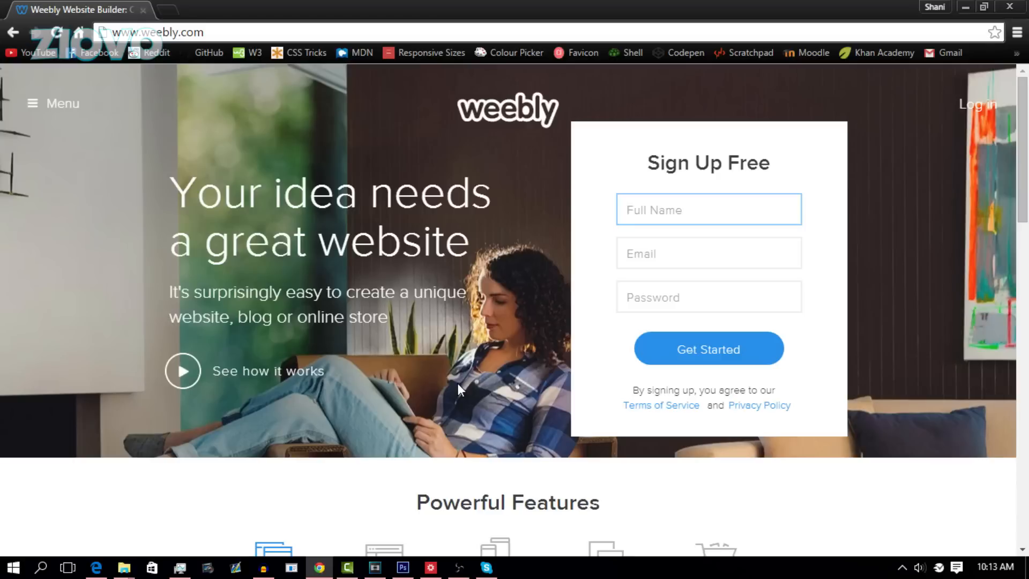
{"action": "left_click", "coordinate": [708, 252]}
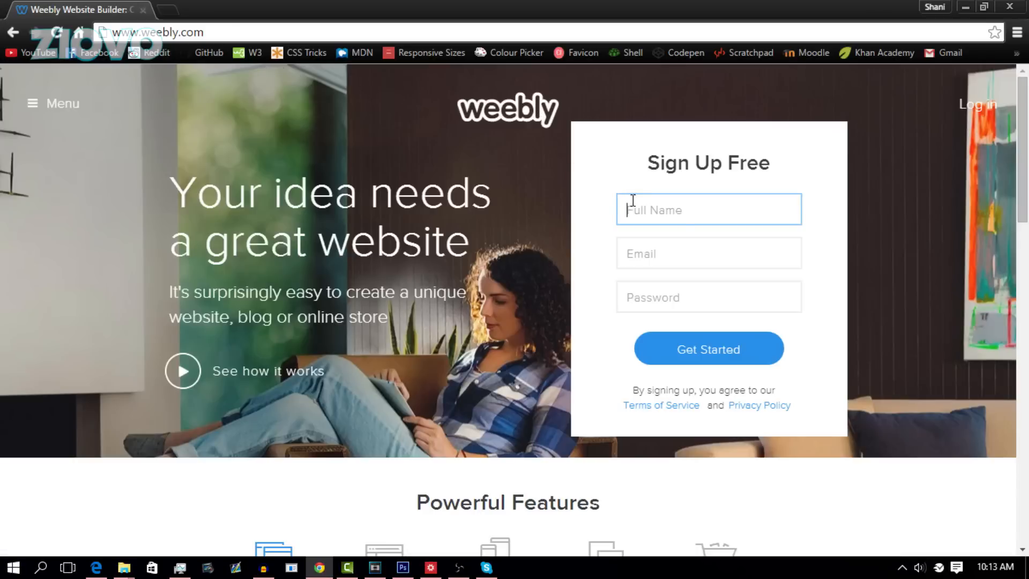
{"action": "type", "text": "Ziovo"}
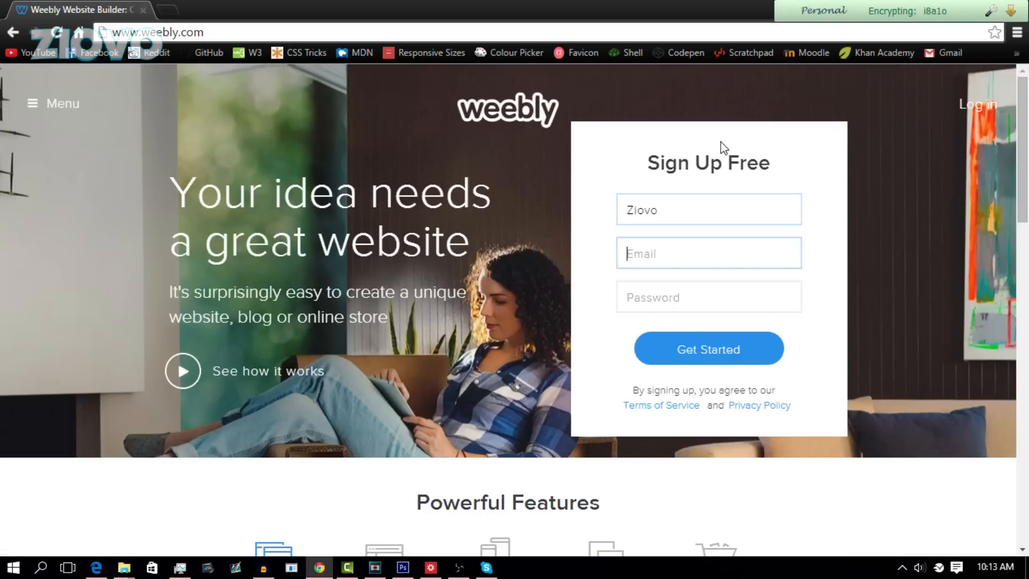
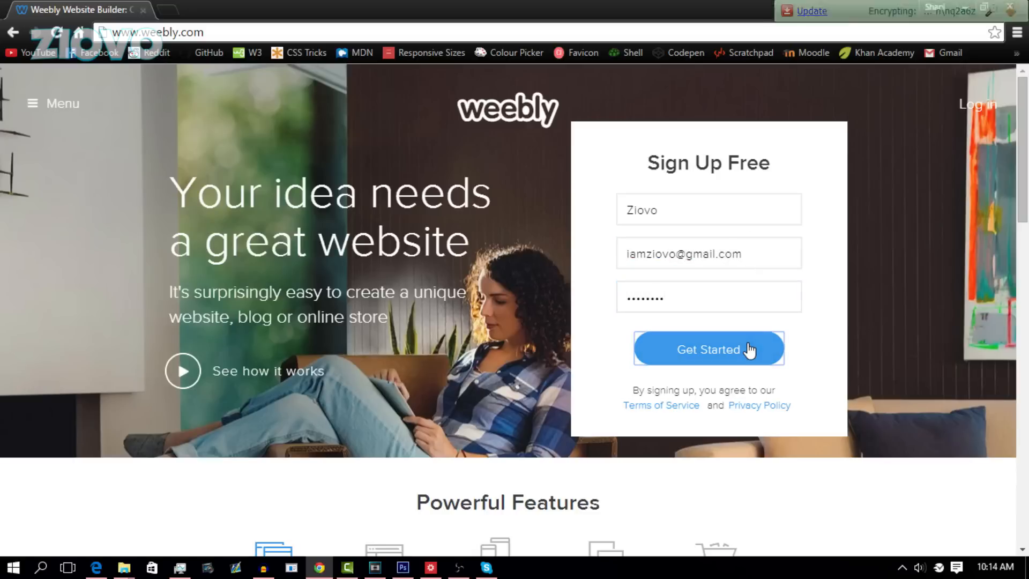
{"action": "left_click", "coordinate": [709, 348]}
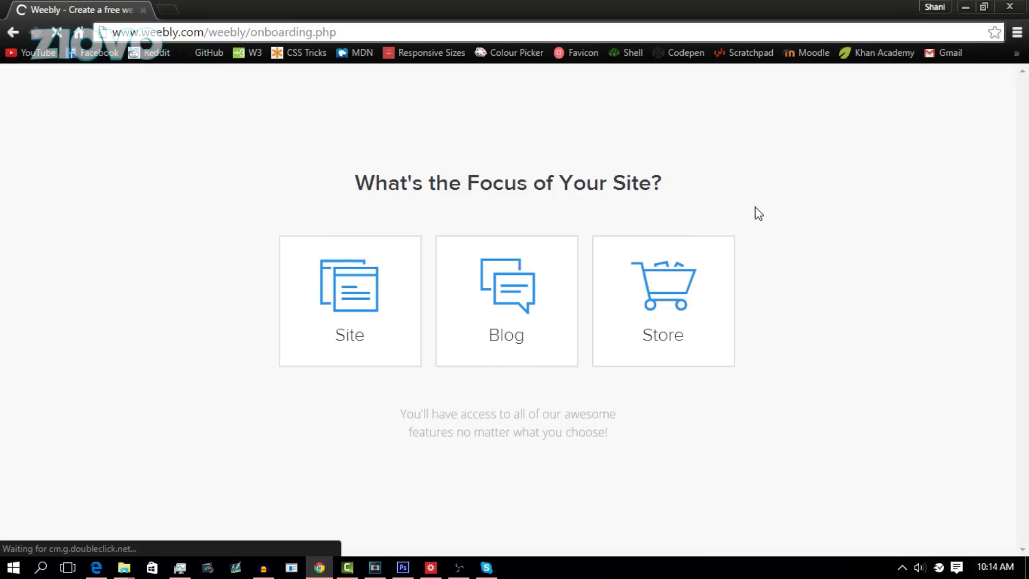
{"action": "mouse_move", "coordinate": [727, 171]}
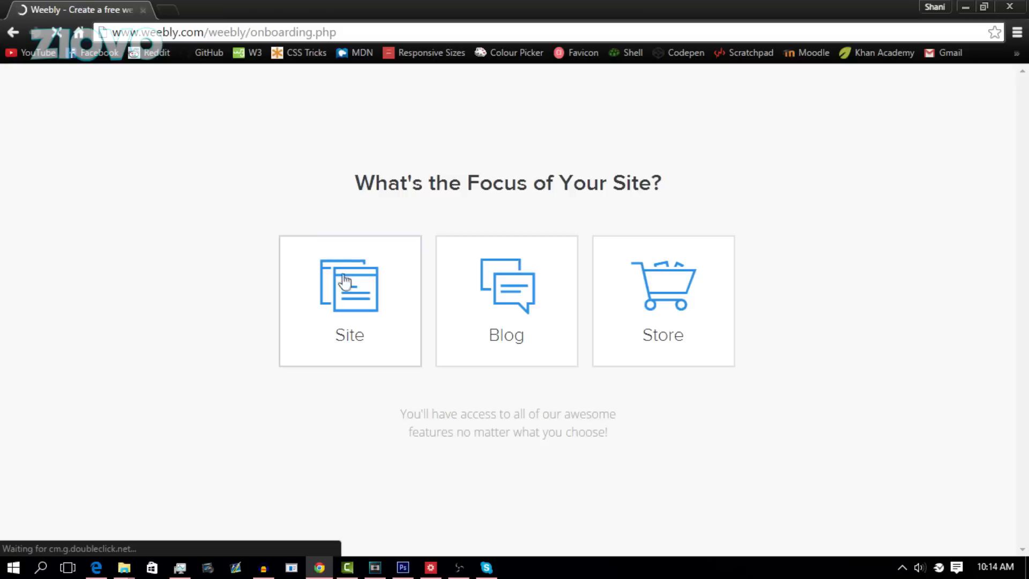
Choose Site as the focus, starting a general website
{"action": "left_click", "coordinate": [349, 286]}
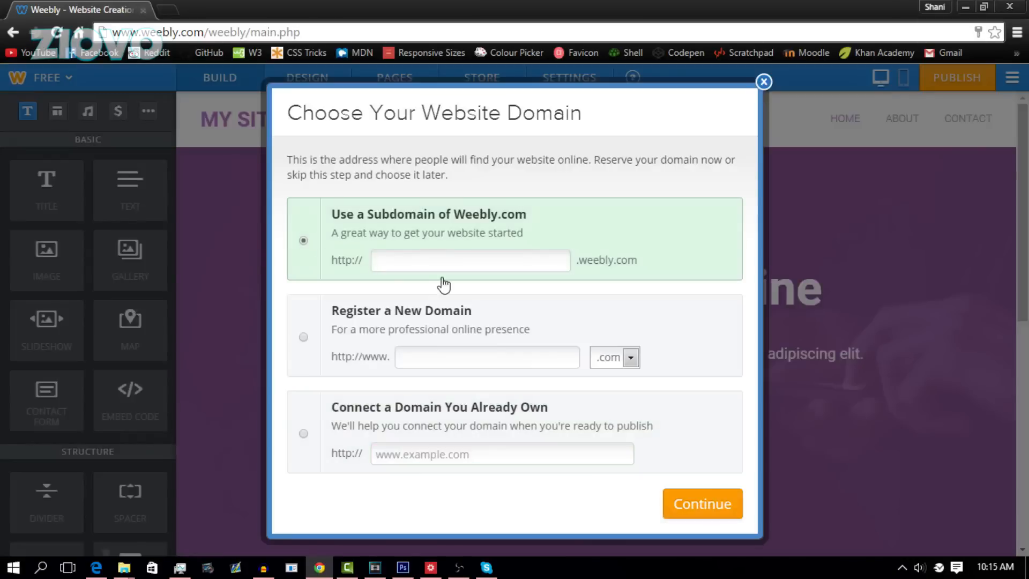
Enter ziovo as the free weebly.com subdomain and confirm it once shown Available
{"action": "left_click", "coordinate": [470, 260]}
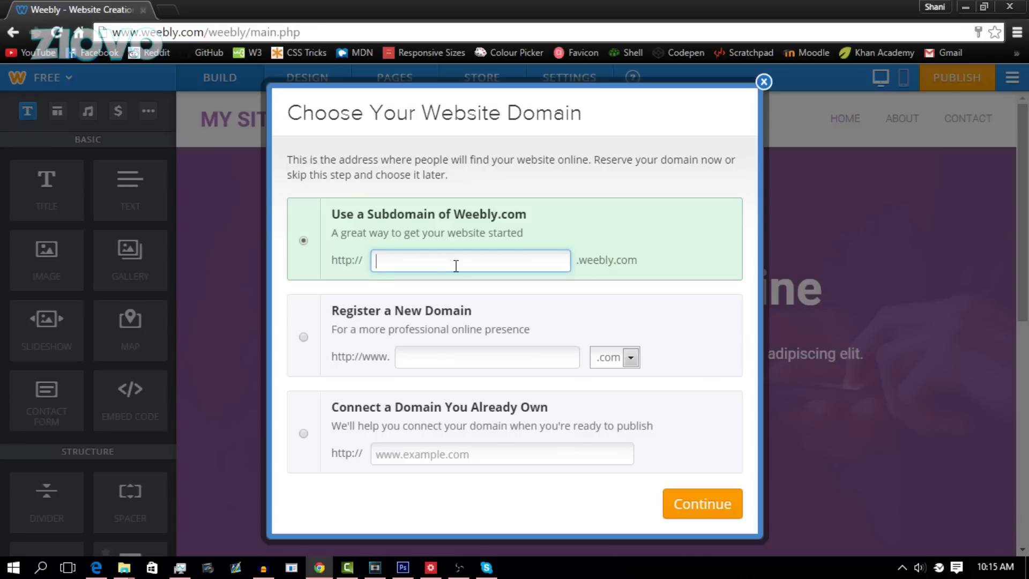
{"action": "type", "text": "ziovo"}
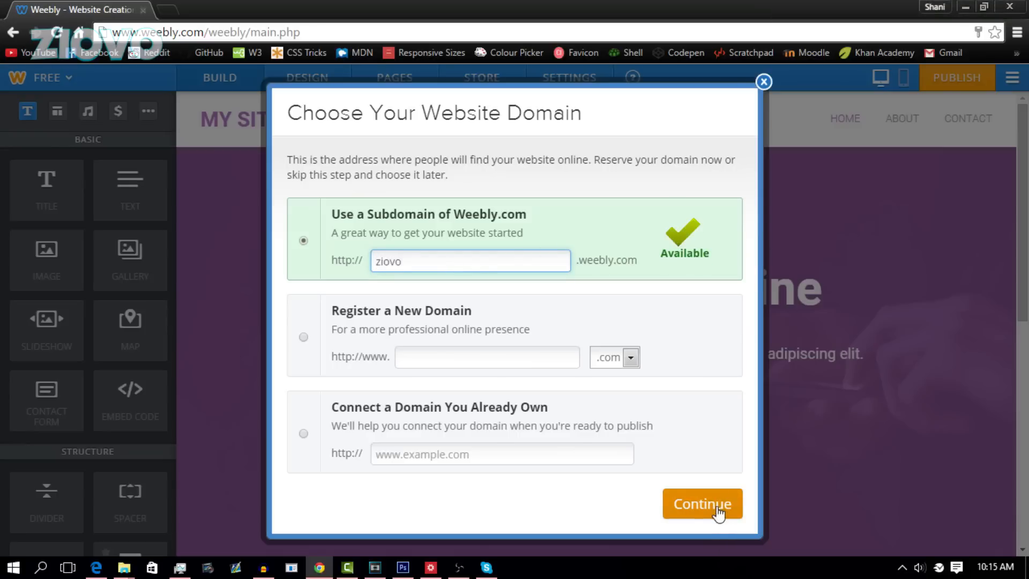
{"action": "left_click", "coordinate": [701, 503]}
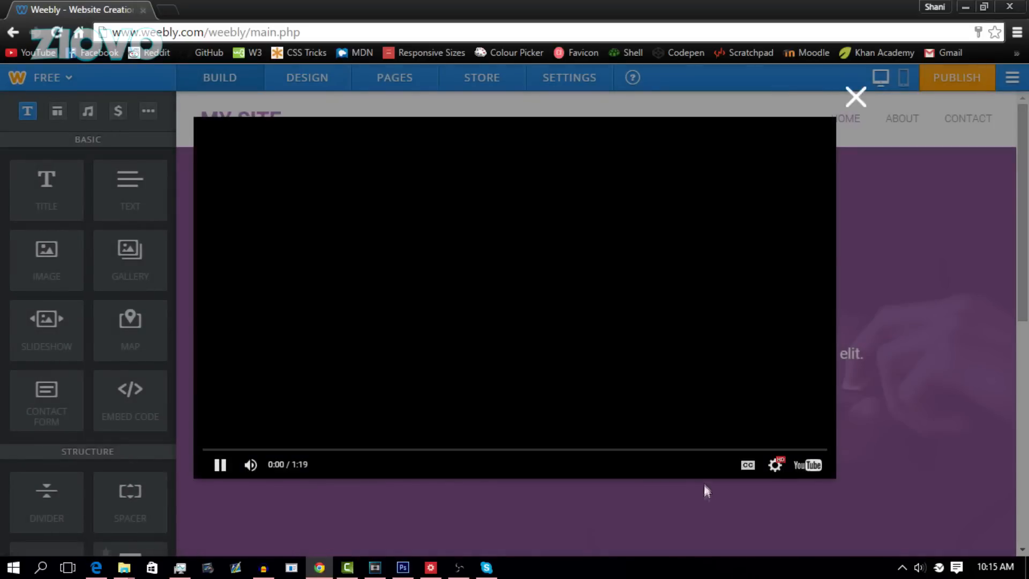
{"action": "mouse_move", "coordinate": [729, 457]}
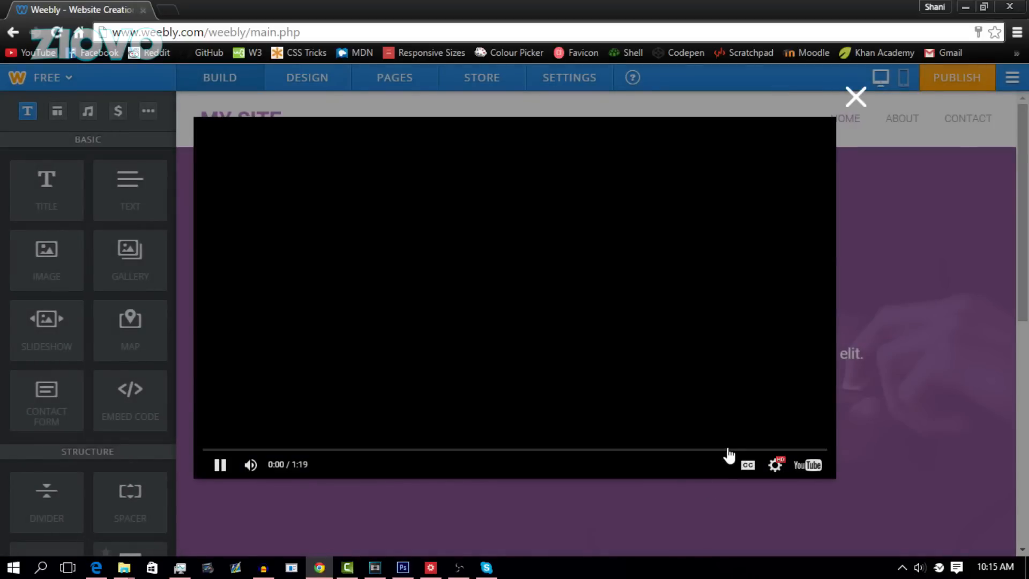
Dismiss the introductory tutorial video overlay
{"action": "left_click", "coordinate": [856, 96]}
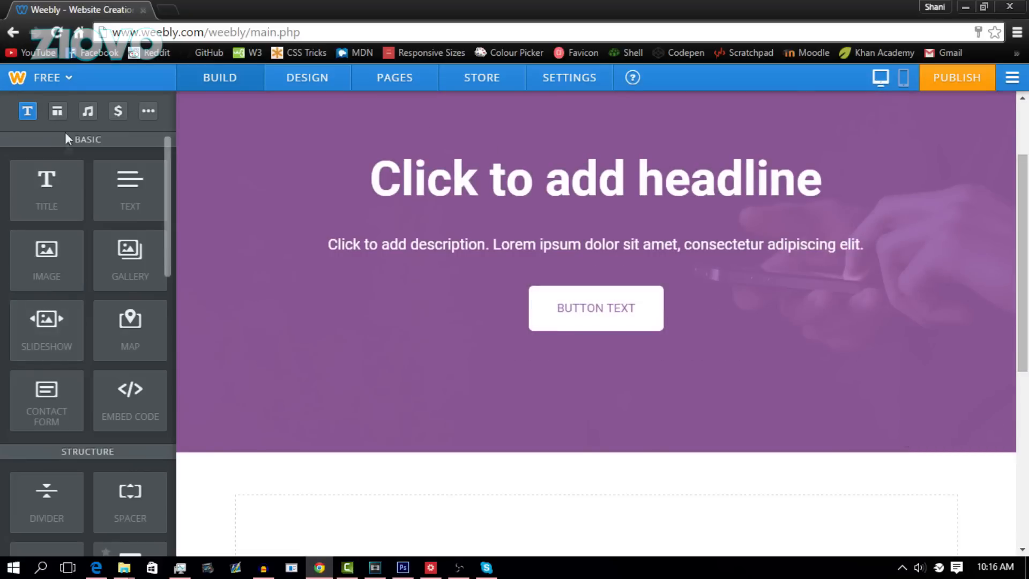
Browse the Structure and More element groups, then drag an Image element below the headline banner
{"action": "left_click", "coordinate": [57, 111]}
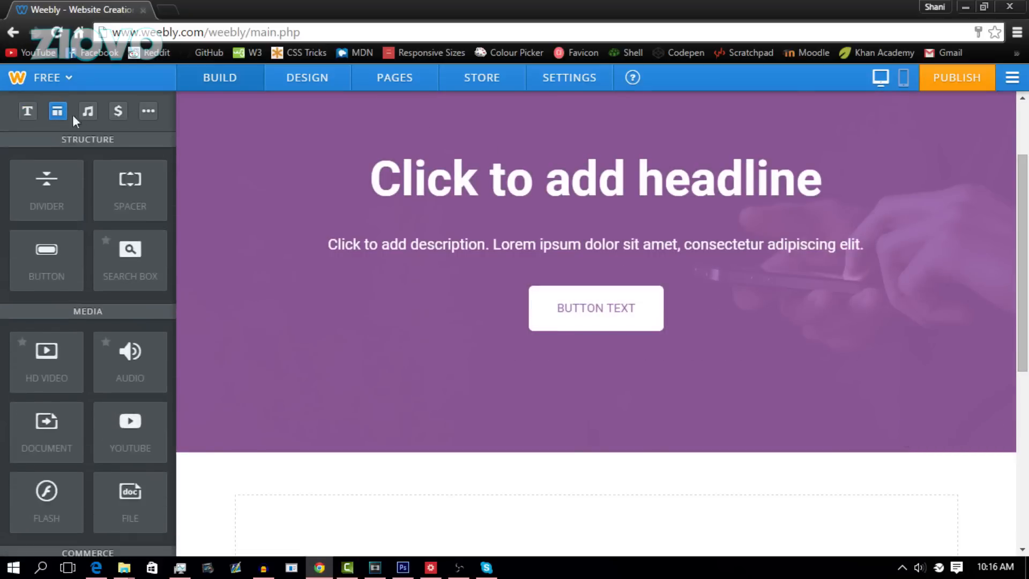
{"action": "left_click", "coordinate": [148, 112]}
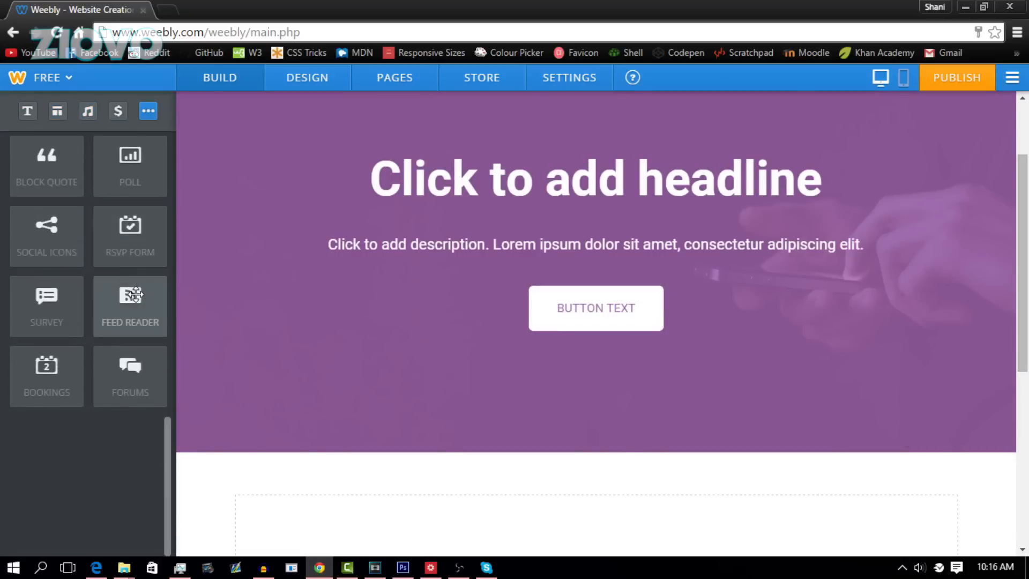
{"action": "left_click", "coordinate": [27, 112]}
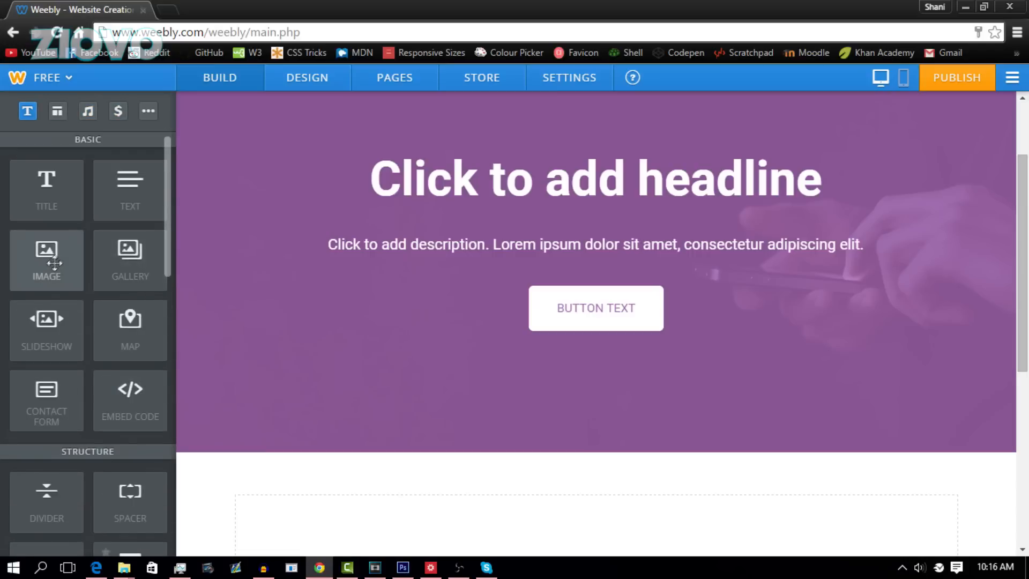
{"action": "left_click_drag", "start_coordinate": [46, 256], "coordinate": [502, 353]}
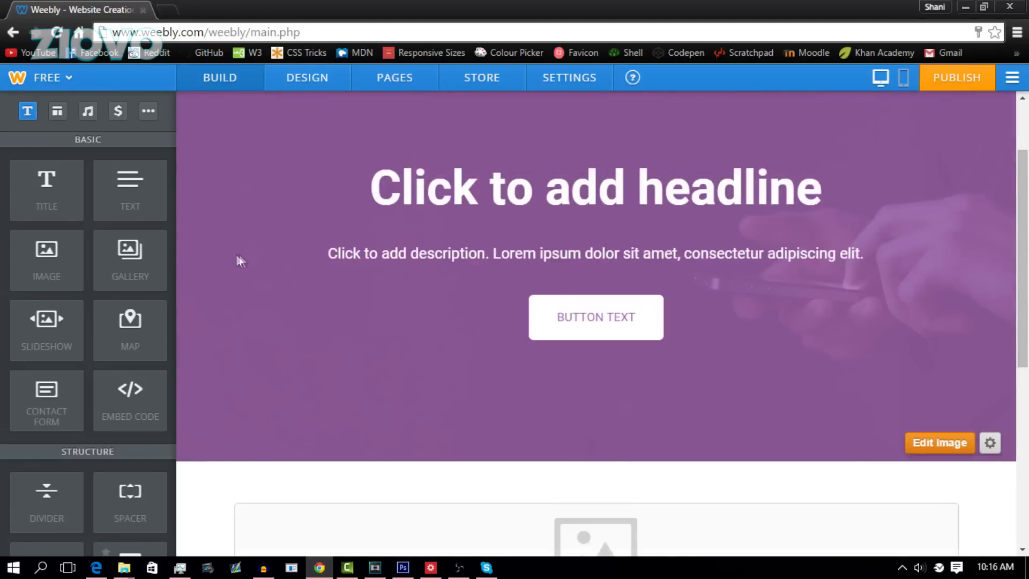
{"action": "mouse_move", "coordinate": [505, 239]}
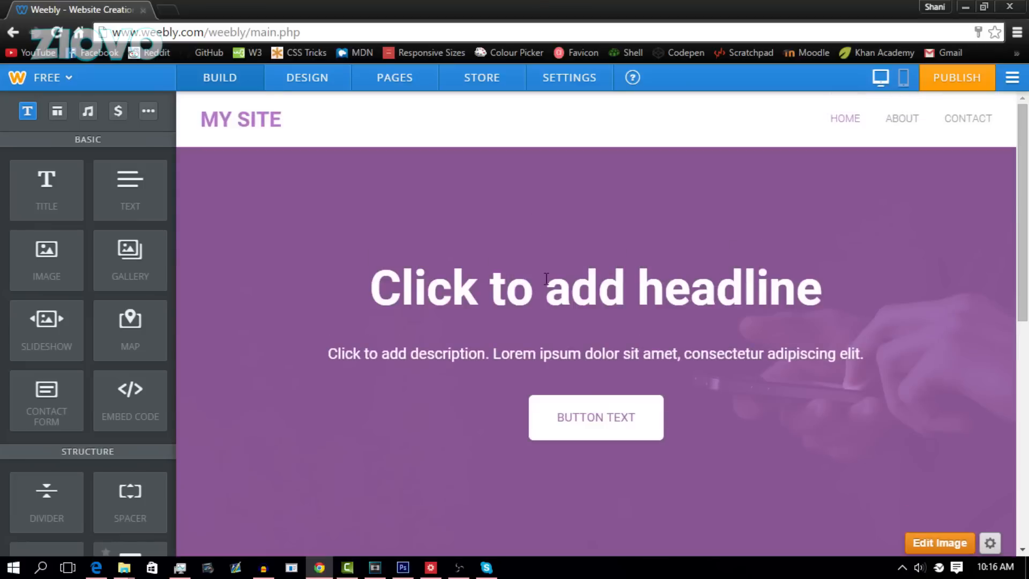
Replace the placeholder banner headline with 'Welcome to my website!'
{"action": "left_click", "coordinate": [545, 287]}
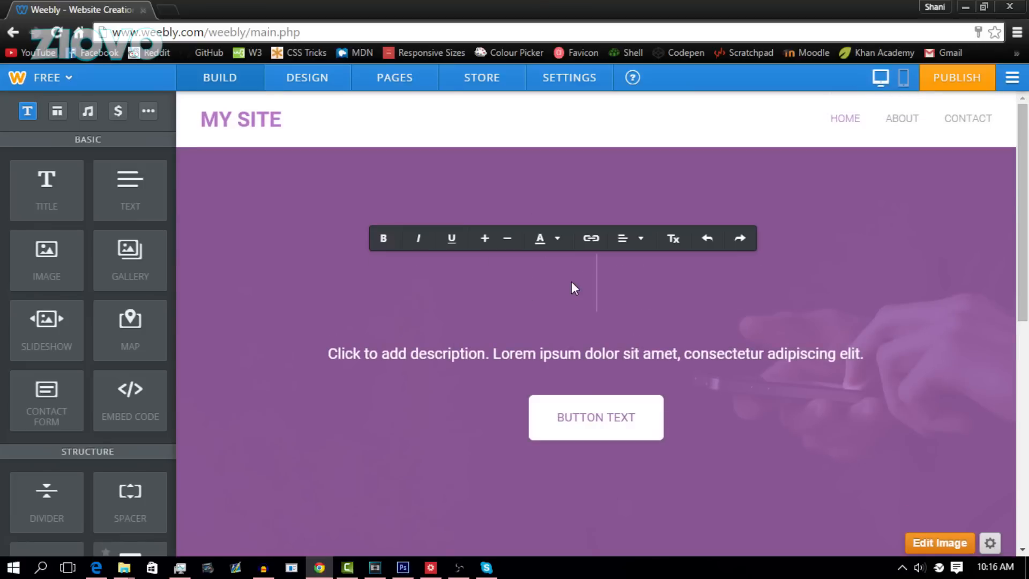
{"action": "type", "text": "Welcome to my website!"}
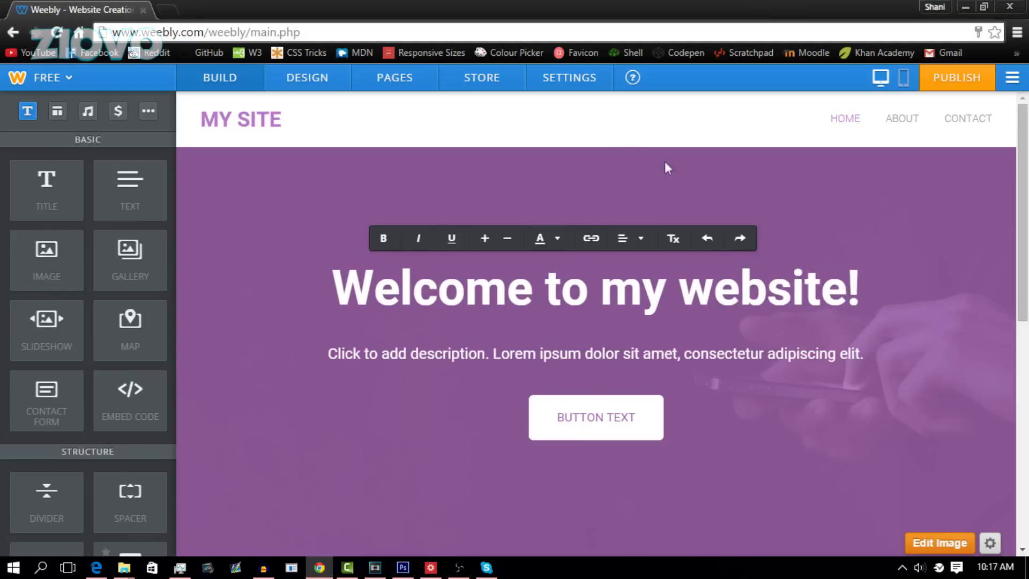
Swap the MY SITE title for a logo using ZiovoProfile.png from the CartoonyBanner folder
{"action": "left_click", "coordinate": [240, 119]}
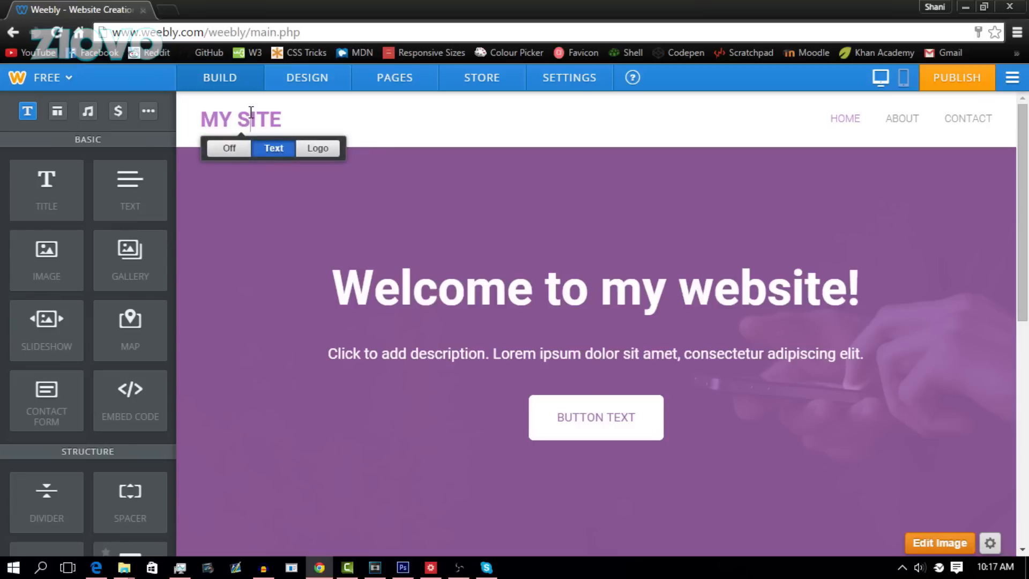
{"action": "mouse_move", "coordinate": [261, 149]}
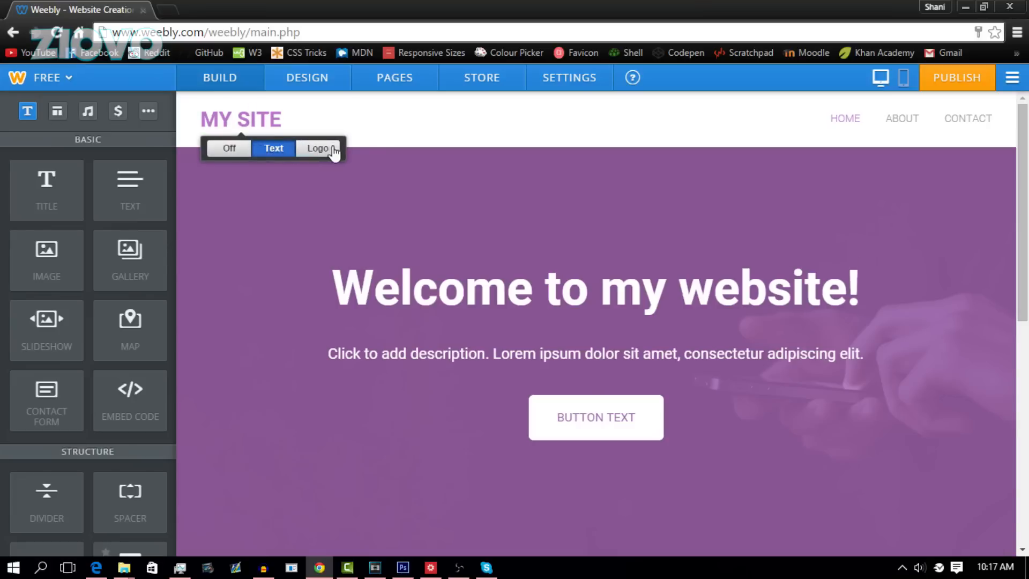
{"action": "left_click", "coordinate": [317, 148]}
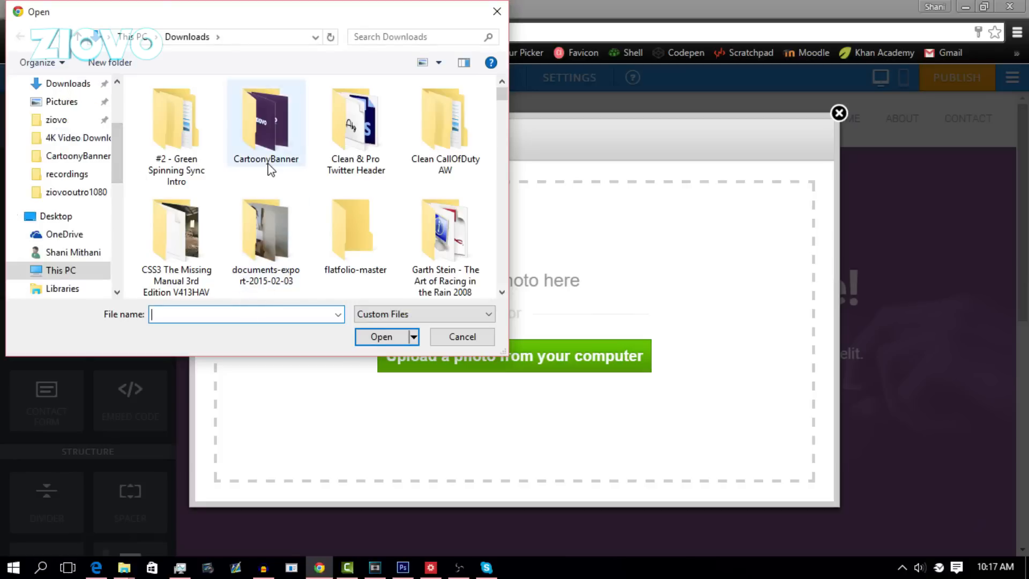
{"action": "double_click", "coordinate": [266, 121]}
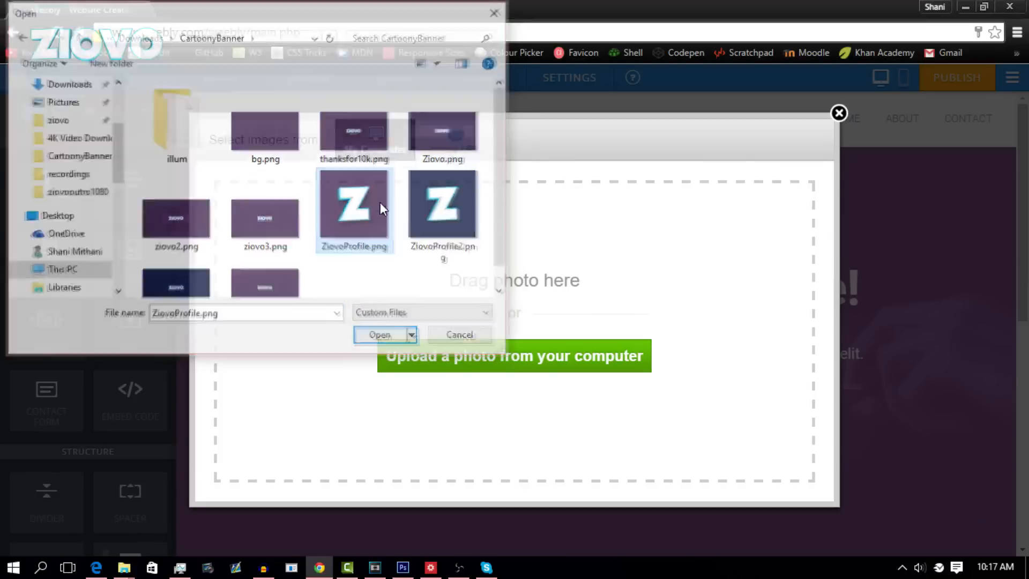
{"action": "left_click", "coordinate": [381, 334]}
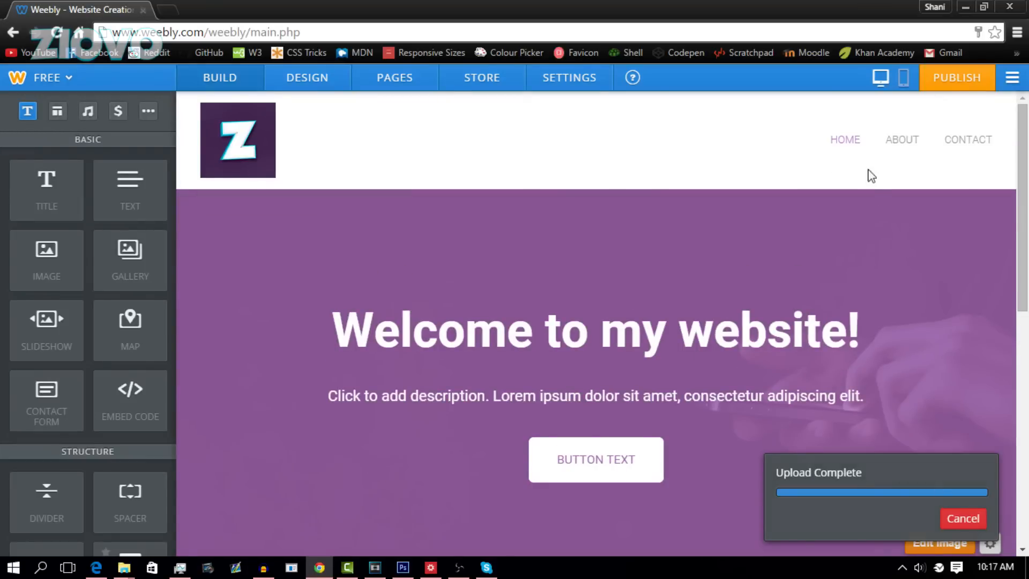
{"action": "mouse_move", "coordinate": [875, 198]}
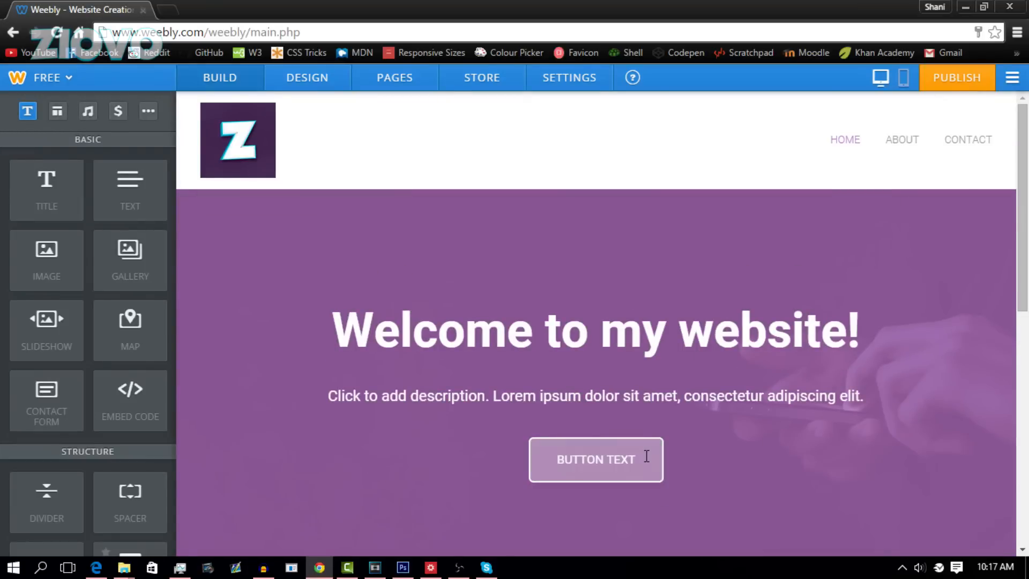
Bring up the banner BUTTON TEXT settings and choose an option in them
{"action": "left_click", "coordinate": [596, 460]}
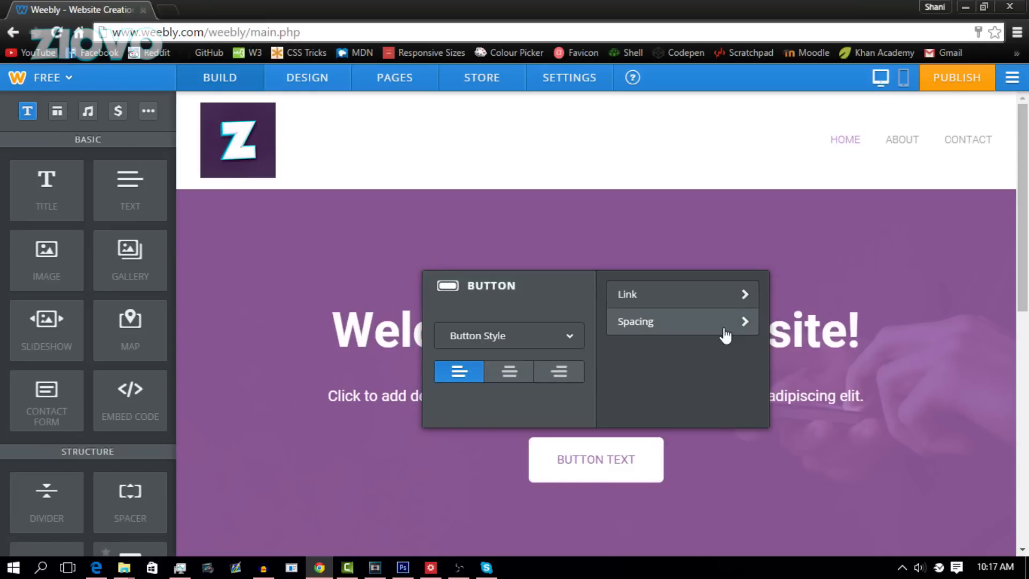
{"action": "left_click", "coordinate": [595, 459]}
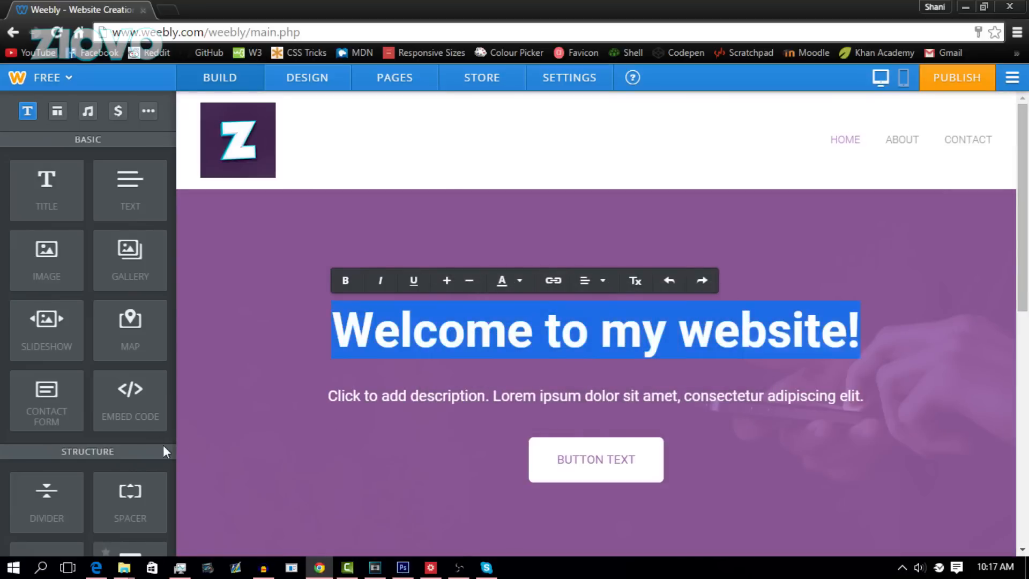
Rewrite the hero heading to 'What's up guys, Ziovo here!' and the description about learning more, then select the button label
{"action": "type", "text": "What's up guys"}
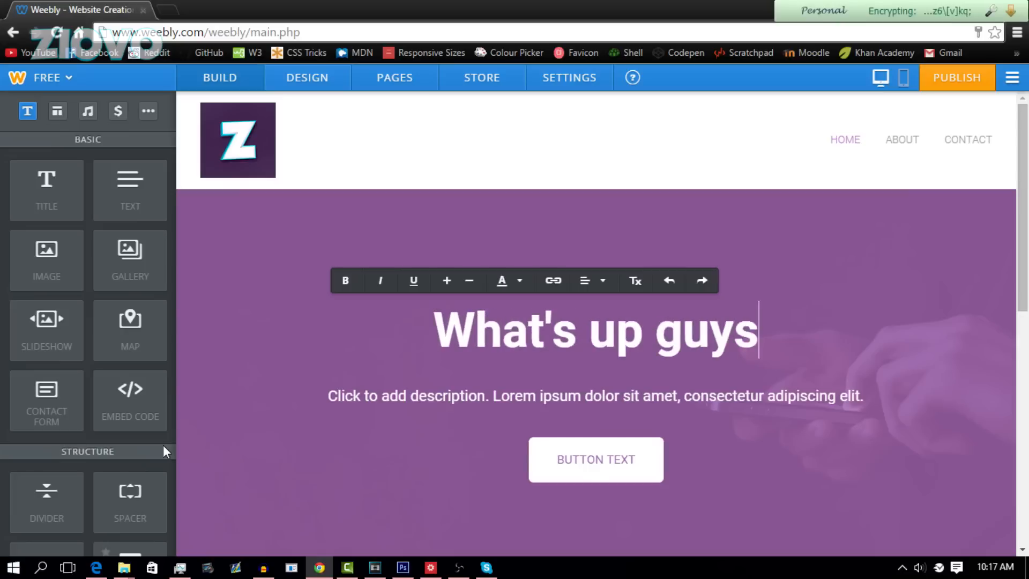
{"action": "type", "text": ", Ziovo here!"}
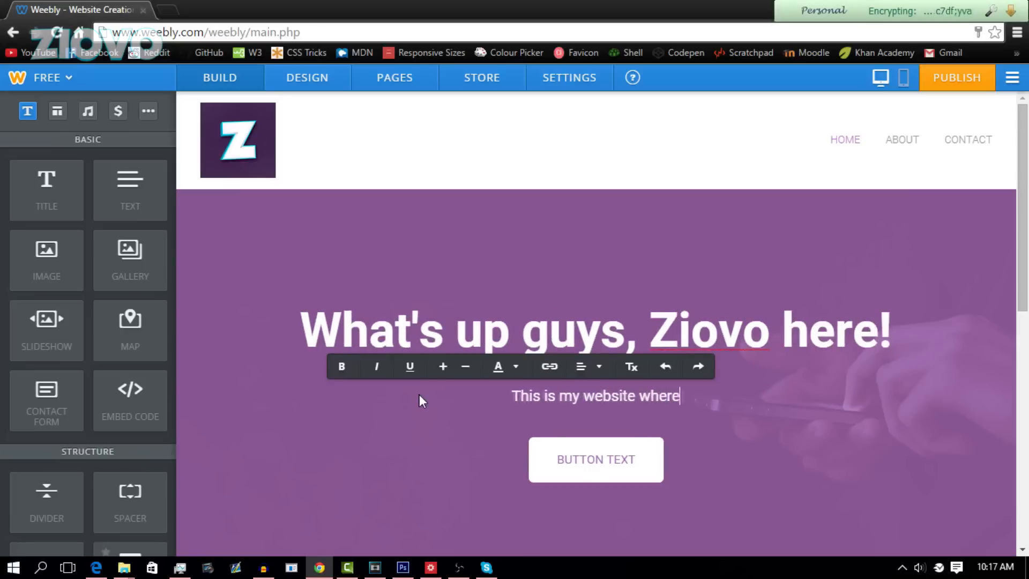
{"action": "type", "text": "you can learn more about me!"}
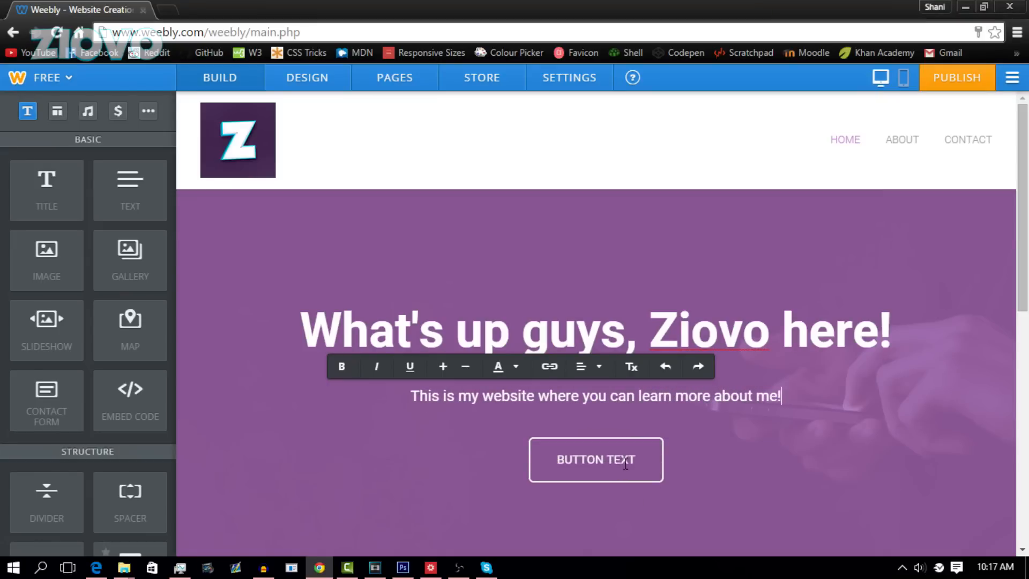
{"action": "left_click", "coordinate": [596, 459]}
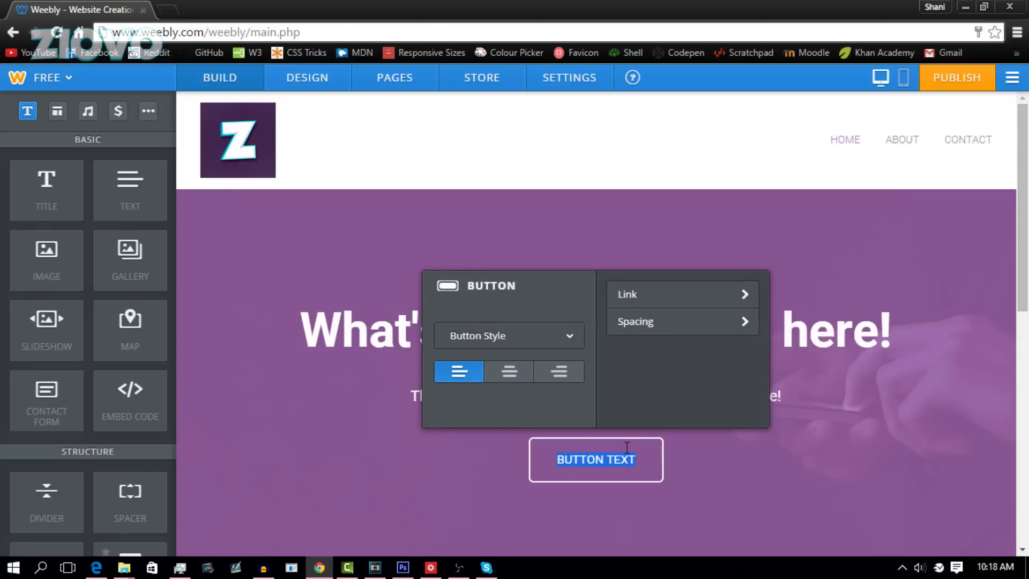
{"action": "type", "text": "SUBSCRIBE"}
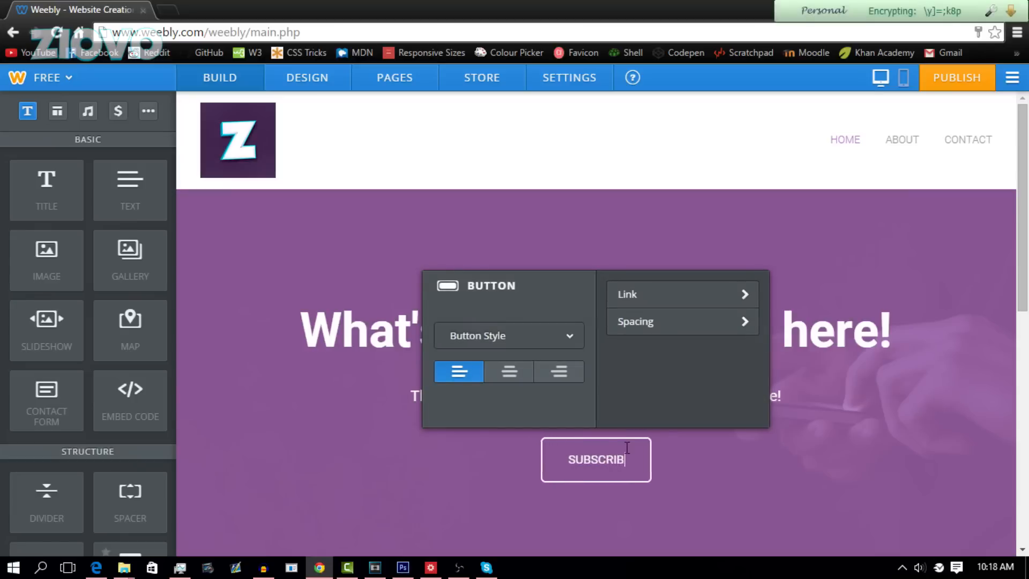
{"action": "left_click", "coordinate": [682, 294]}
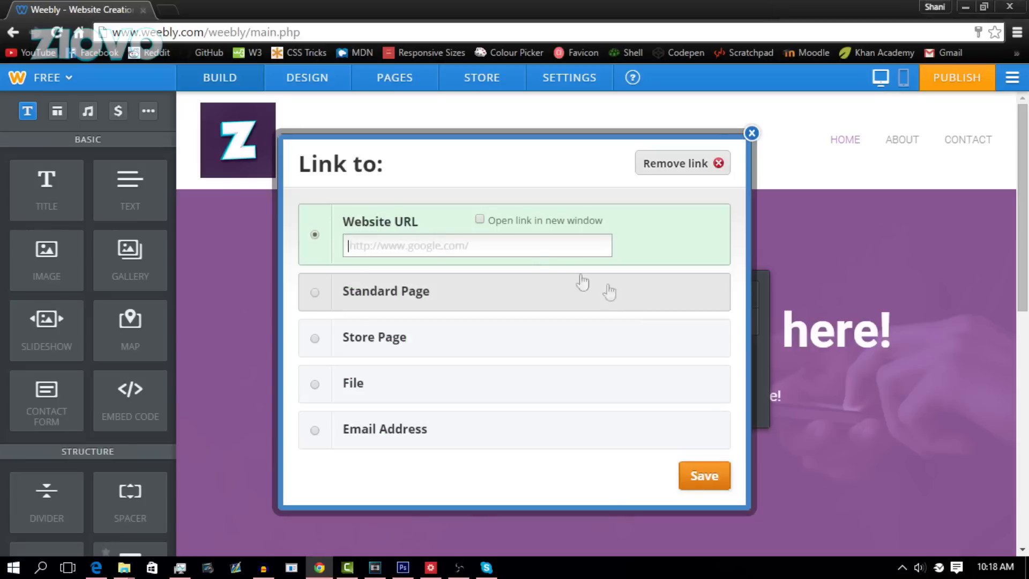
{"action": "type", "text": "http"}
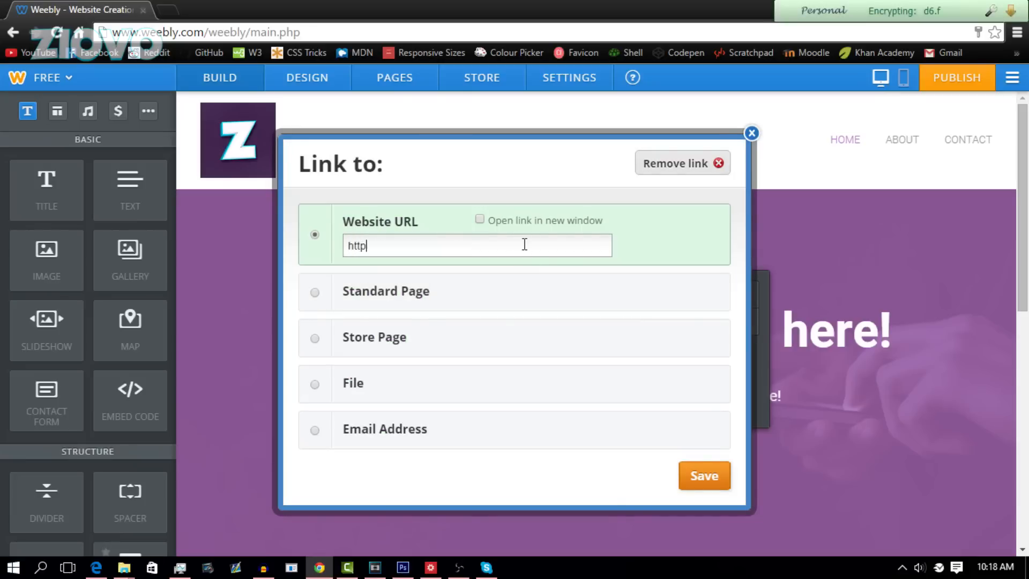
{"action": "type", "text": "://youtube.com/ziovo"}
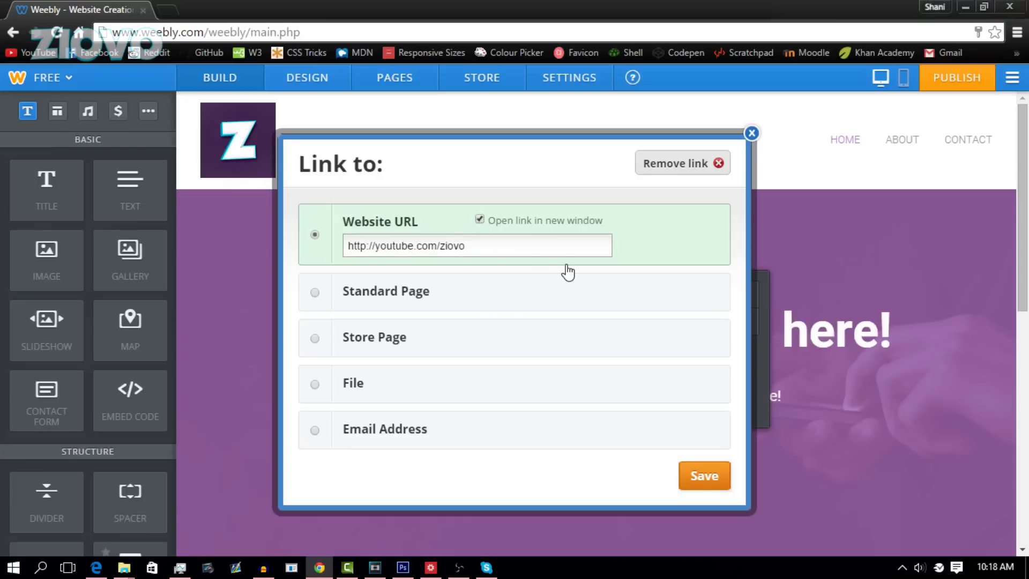
{"action": "left_click", "coordinate": [703, 476]}
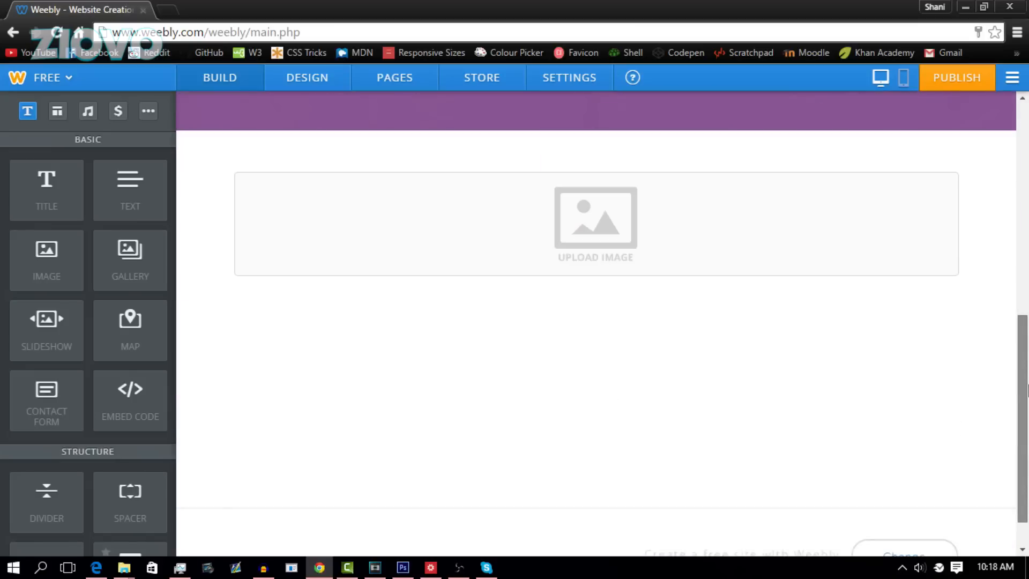
Upload the purple ZIOVO banner file from the computer into the empty image block
{"action": "left_click", "coordinate": [595, 223]}
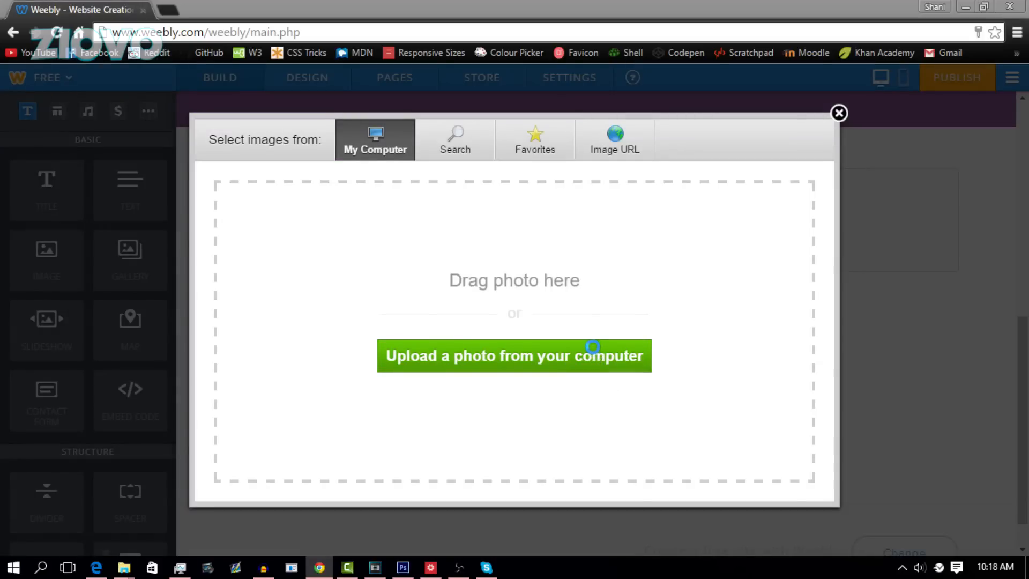
{"action": "left_click", "coordinate": [514, 355]}
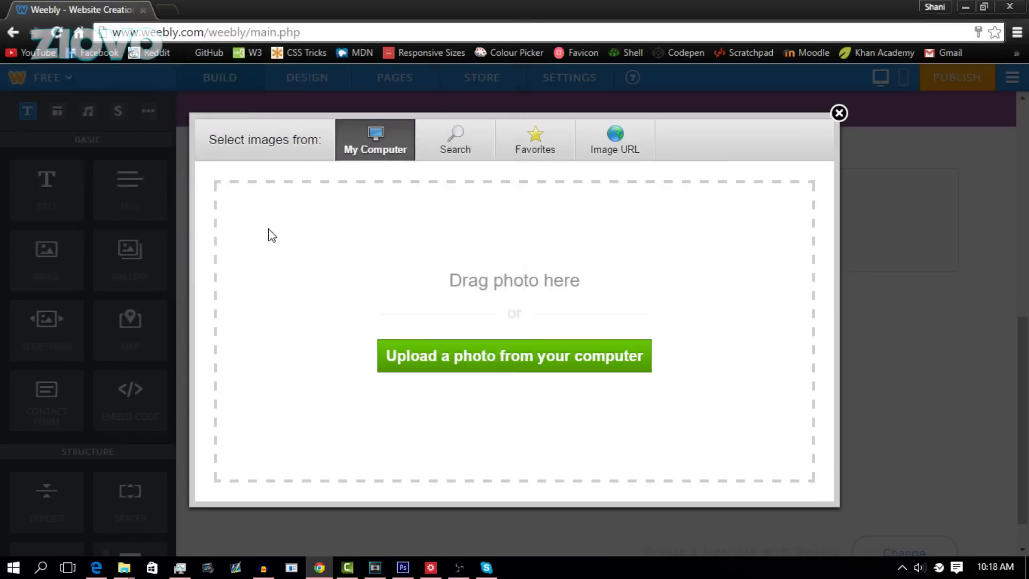
{"action": "left_click", "coordinate": [514, 355]}
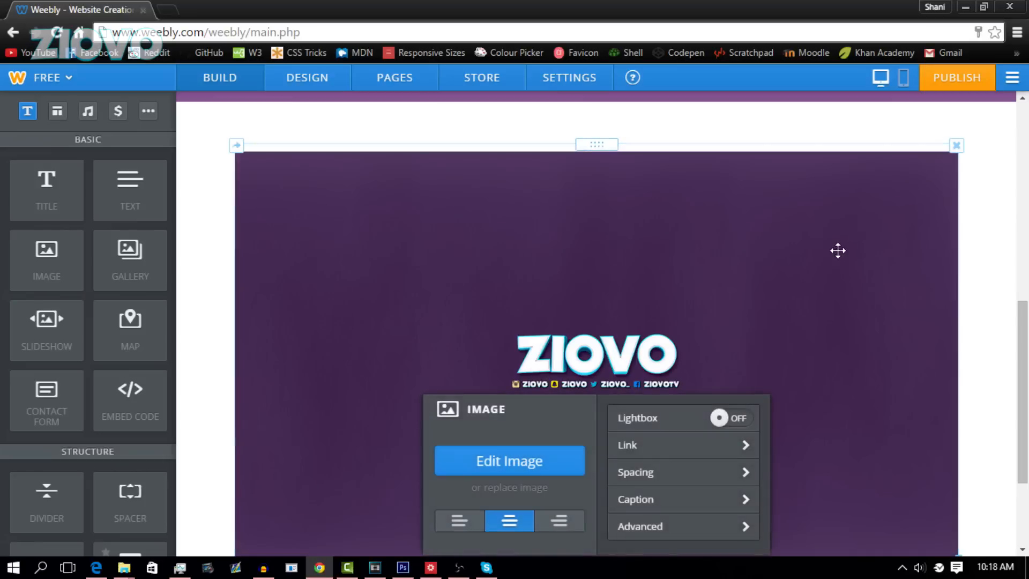
Bring the uploaded banner into the image editor for adjustment
{"action": "scroll", "scroll_direction": "down", "scroll_amount": 3}
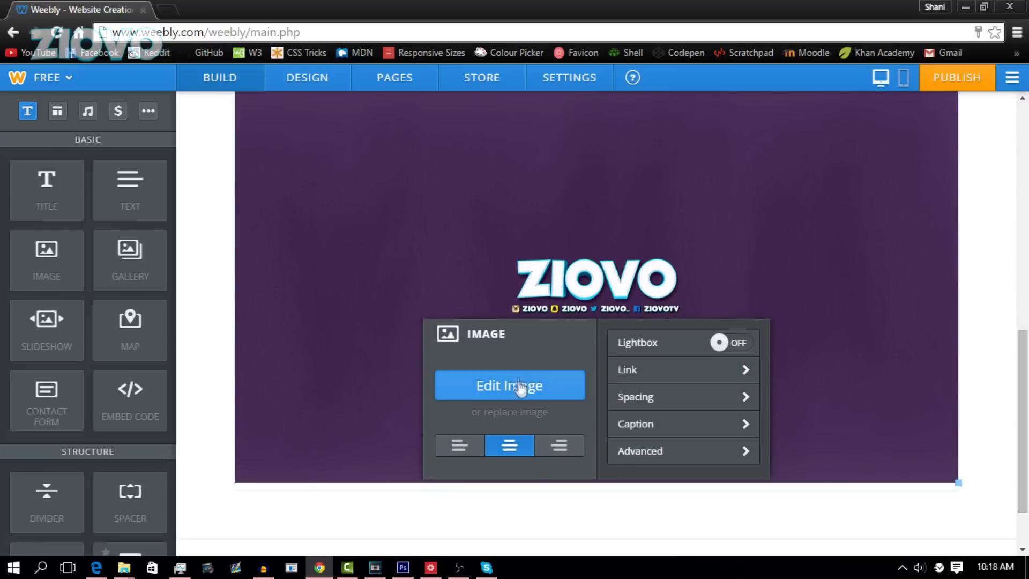
{"action": "mouse_move", "coordinate": [526, 394]}
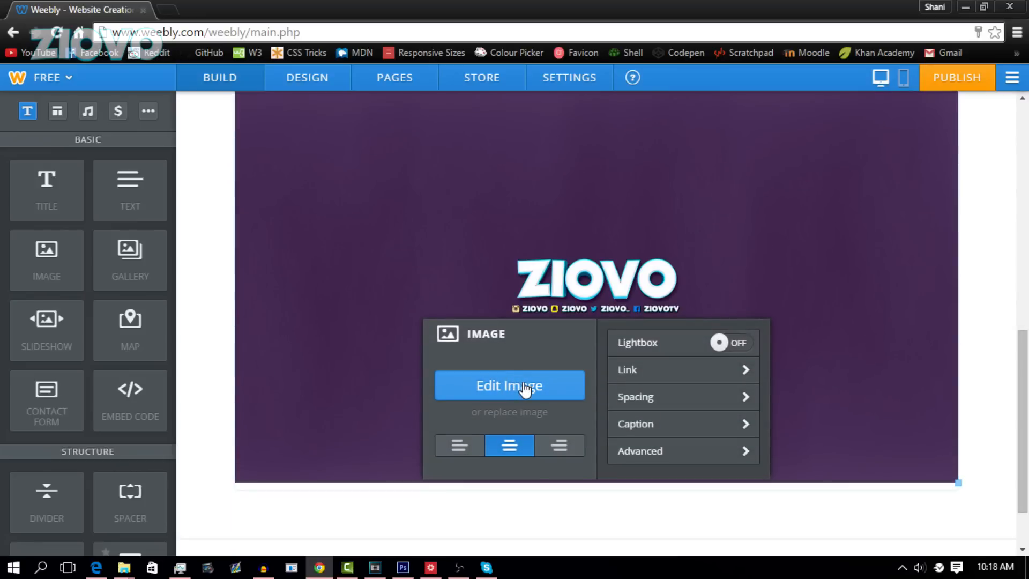
{"action": "left_click", "coordinate": [509, 385]}
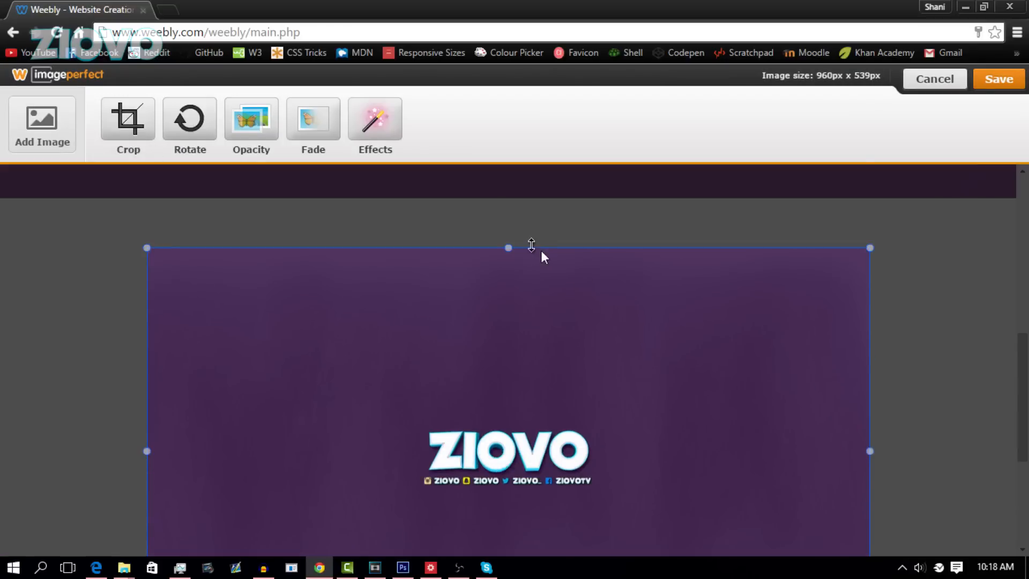
Shrink the banner, crop it to an 843×142 px strip below the logo, and save it to the page
{"action": "left_click_drag", "start_coordinate": [508, 248], "coordinate": [511, 339]}
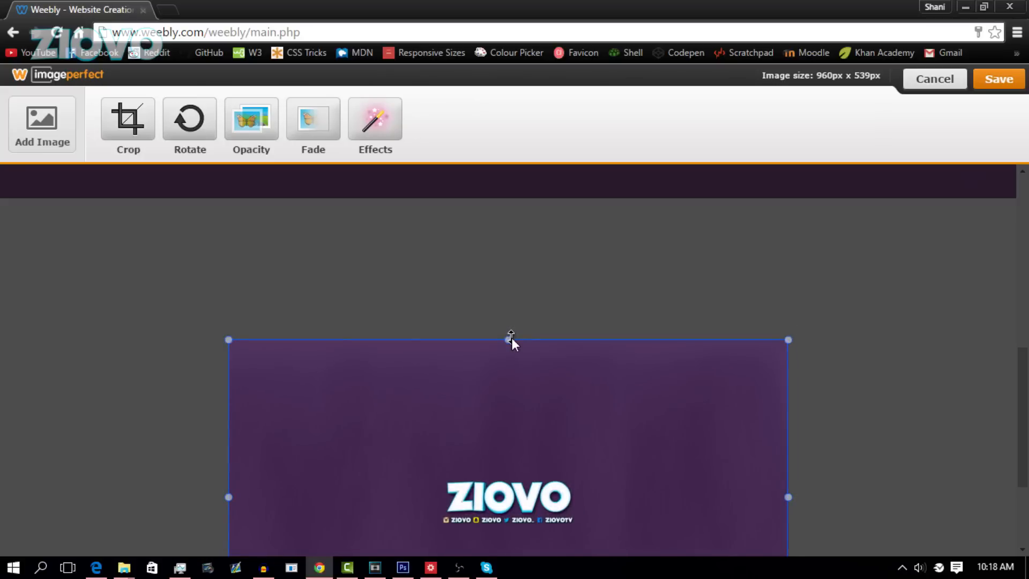
{"action": "left_click", "coordinate": [127, 121]}
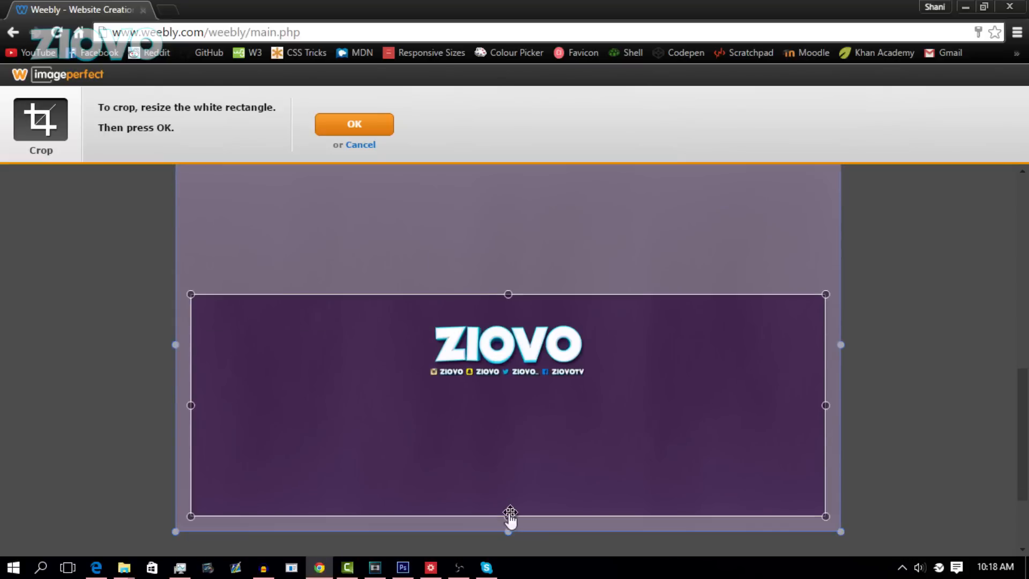
{"action": "left_click_drag", "start_coordinate": [510, 515], "coordinate": [505, 403]}
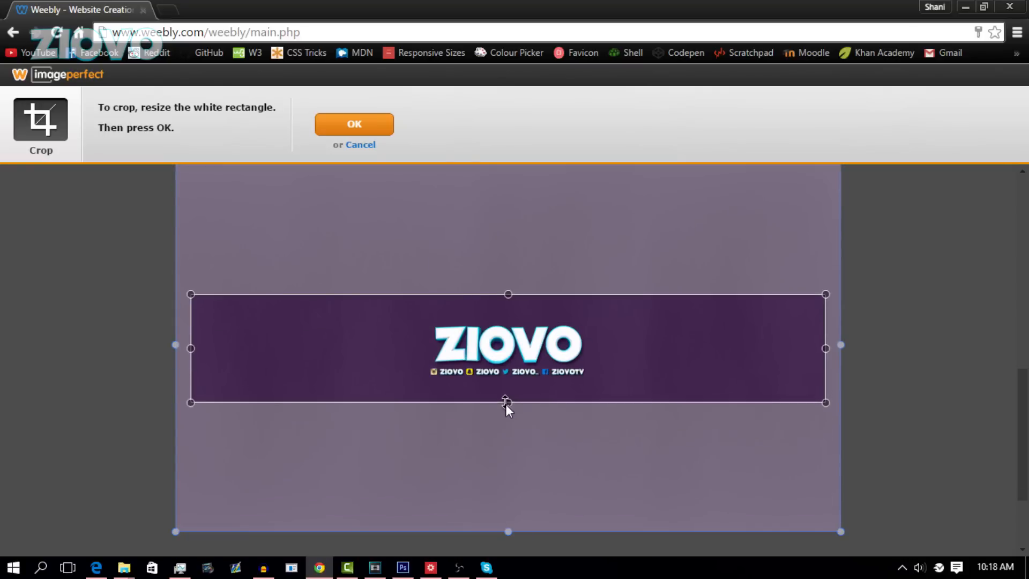
{"action": "left_click", "coordinate": [354, 124]}
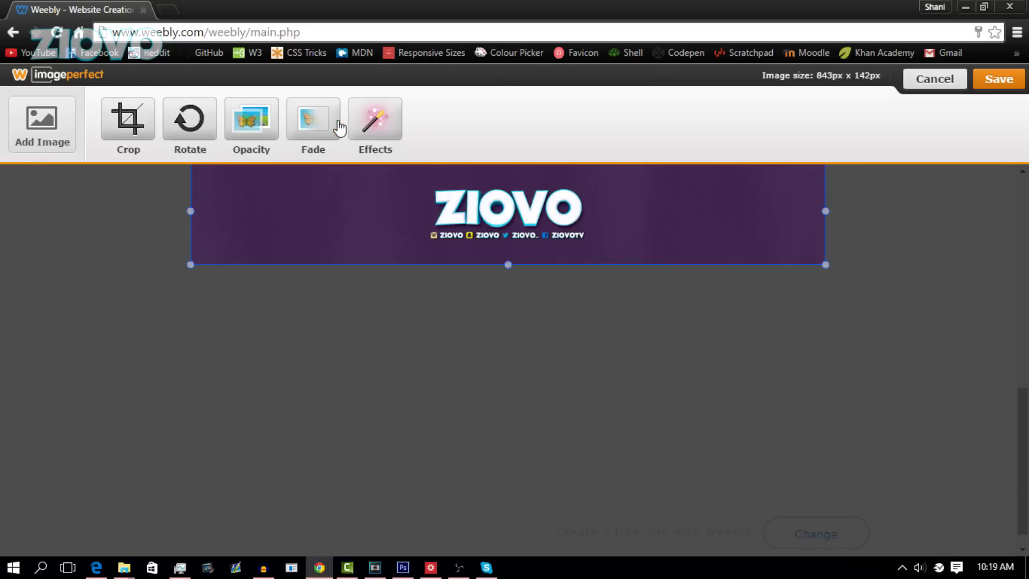
{"action": "mouse_move", "coordinate": [999, 79]}
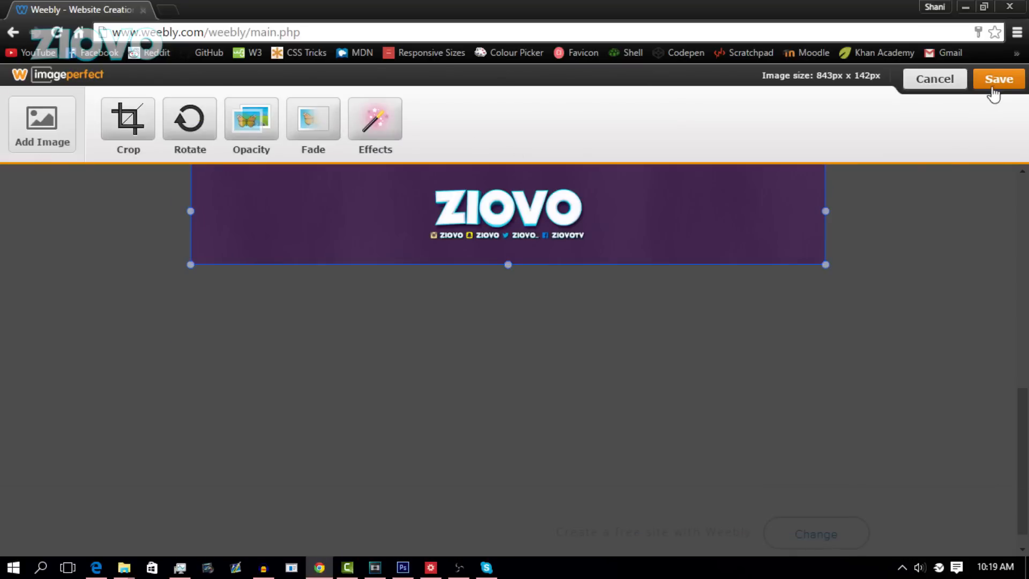
{"action": "left_click", "coordinate": [995, 79]}
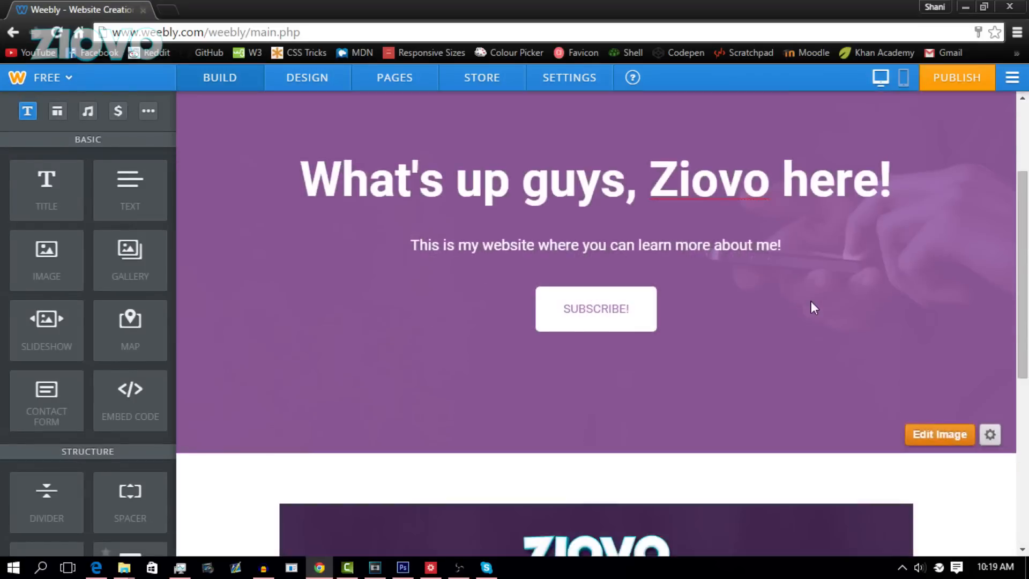
Place a contact form below the banner titled 'Contact me' with Name, Email and Comment fields
{"action": "scroll", "scroll_direction": "down", "scroll_amount": 3}
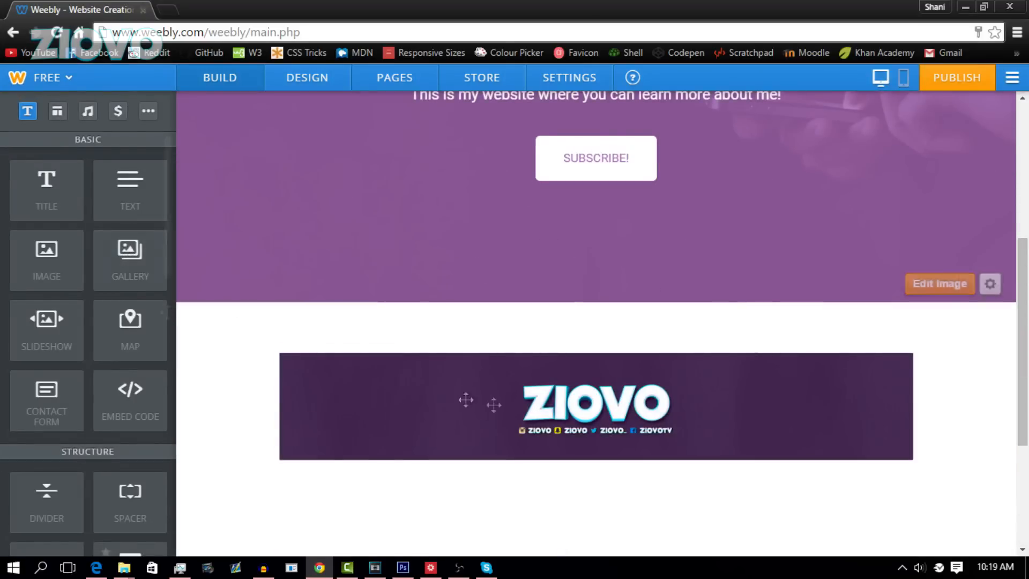
{"action": "scroll", "scroll_direction": "down", "scroll_amount": 3}
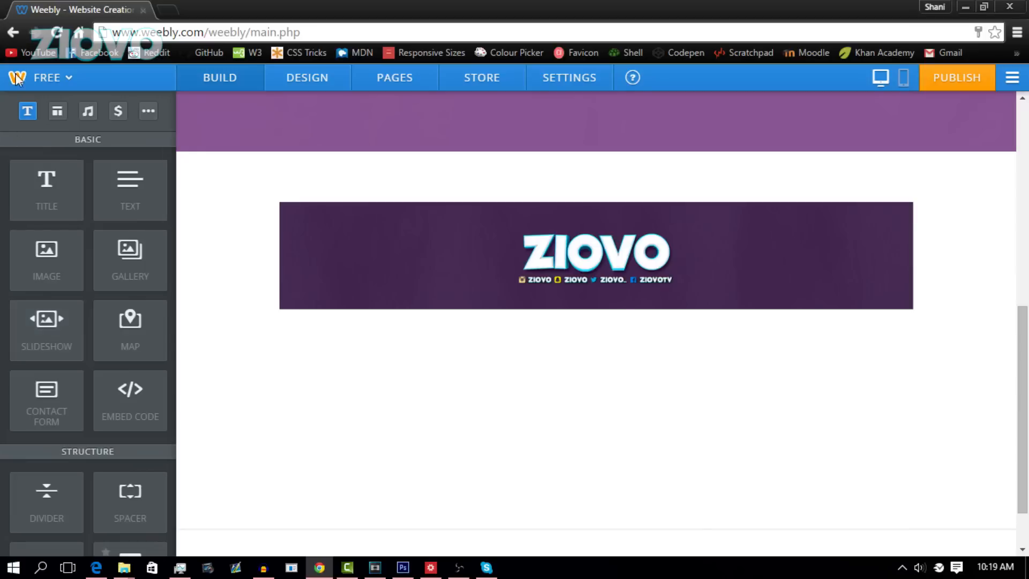
{"action": "mouse_move", "coordinate": [119, 320]}
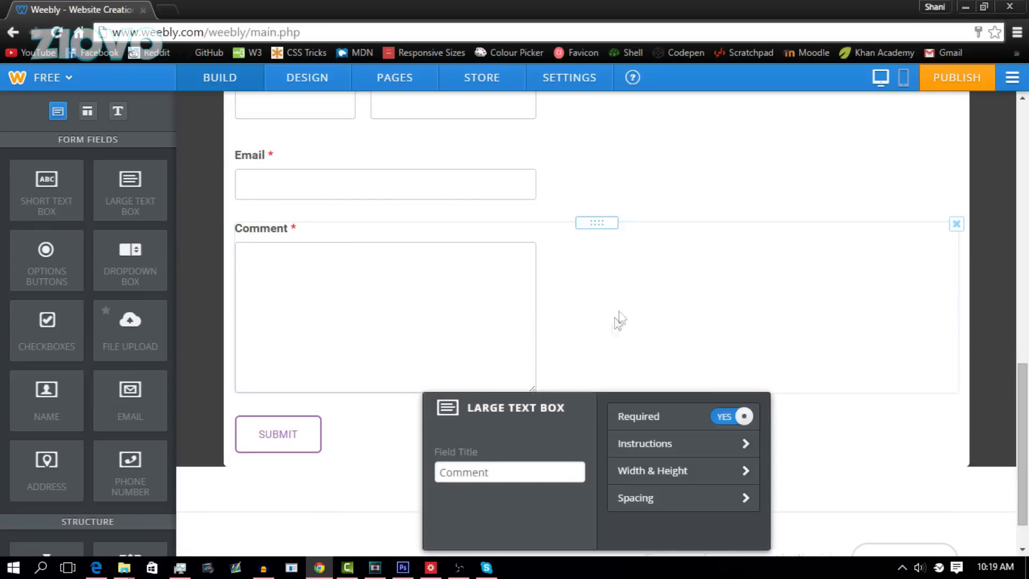
{"action": "mouse_move", "coordinate": [694, 430]}
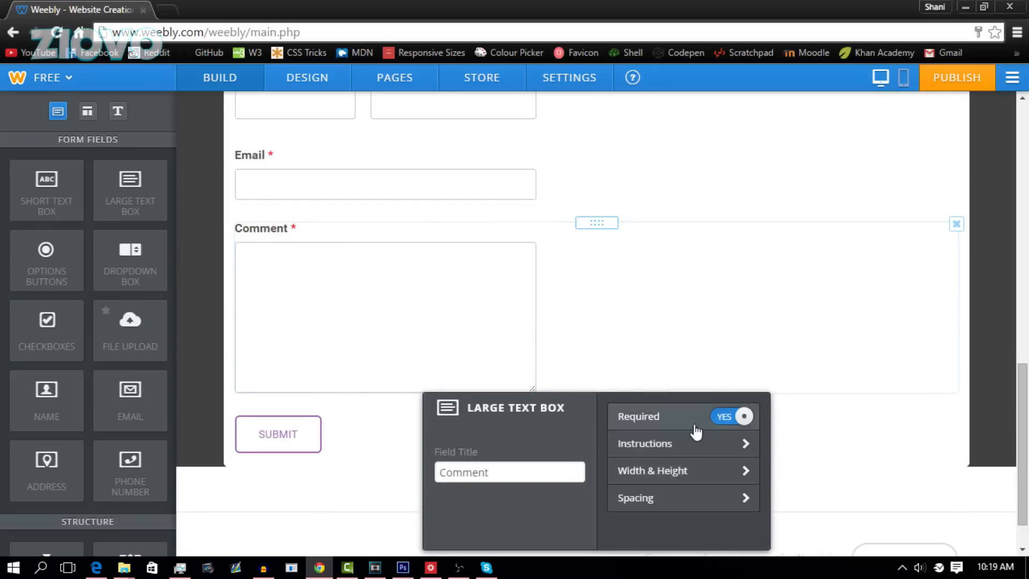
{"action": "mouse_move", "coordinate": [667, 451]}
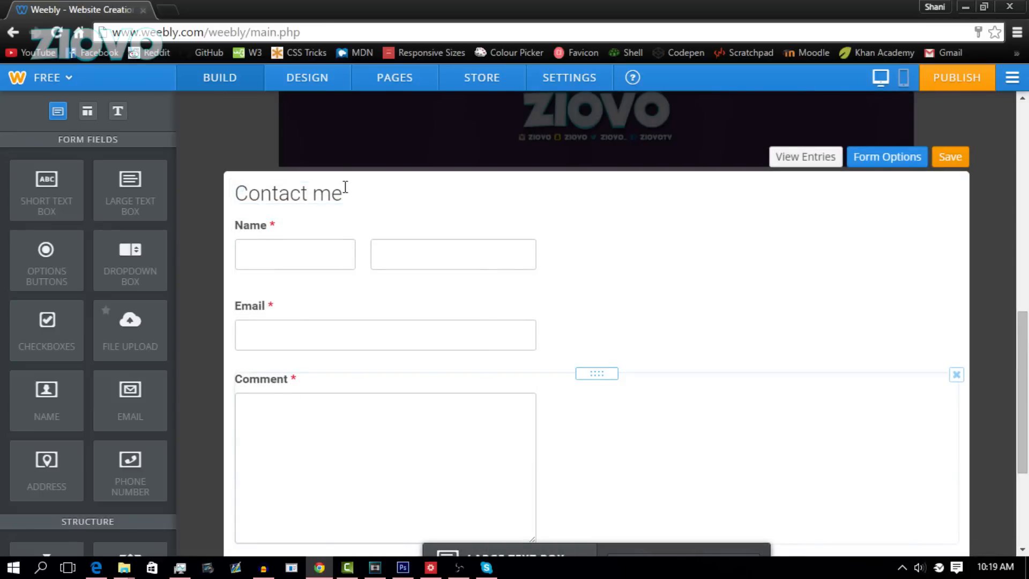
{"action": "left_click", "coordinate": [886, 156]}
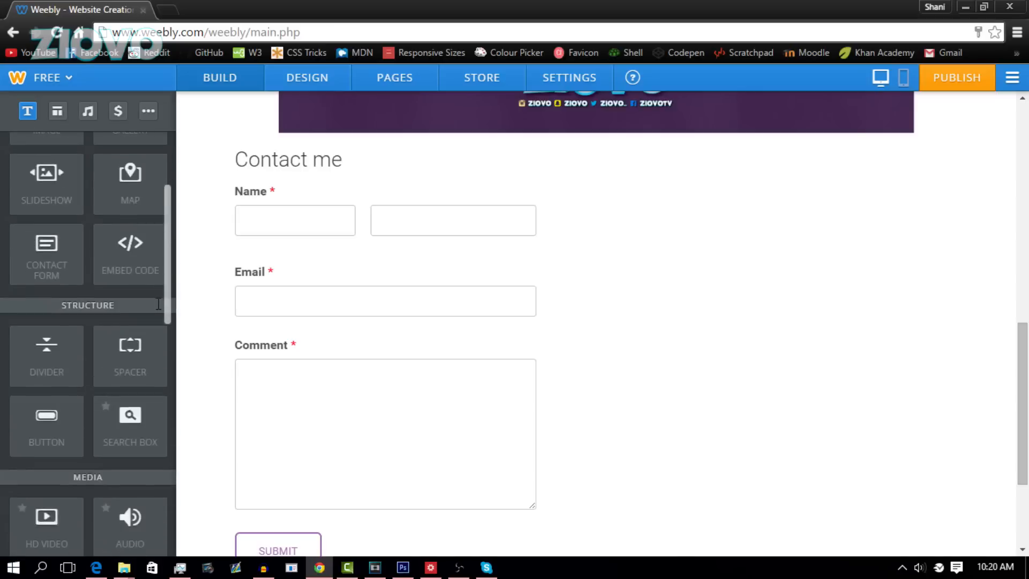
{"action": "mouse_move", "coordinate": [177, 310]}
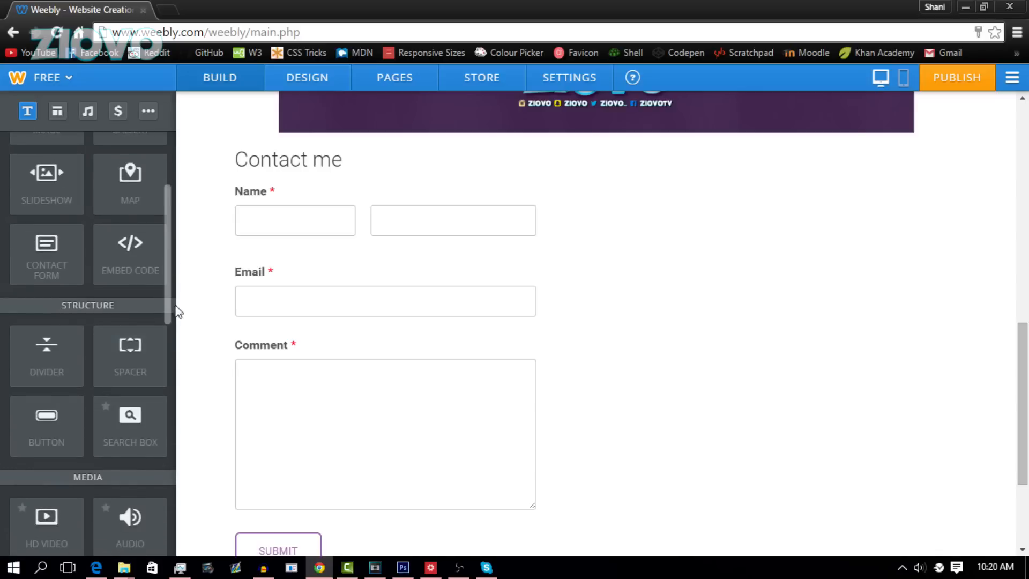
Browse the remaining element groups, then return to the Home page via the HOME nav link
{"action": "scroll", "scroll_direction": "down", "scroll_amount": 3}
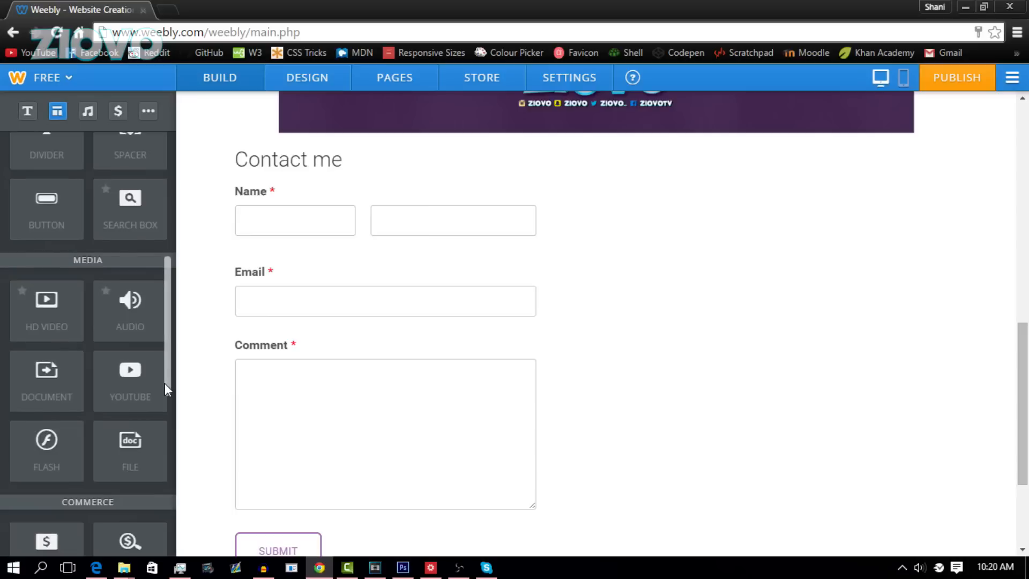
{"action": "scroll", "scroll_direction": "down", "scroll_amount": 3}
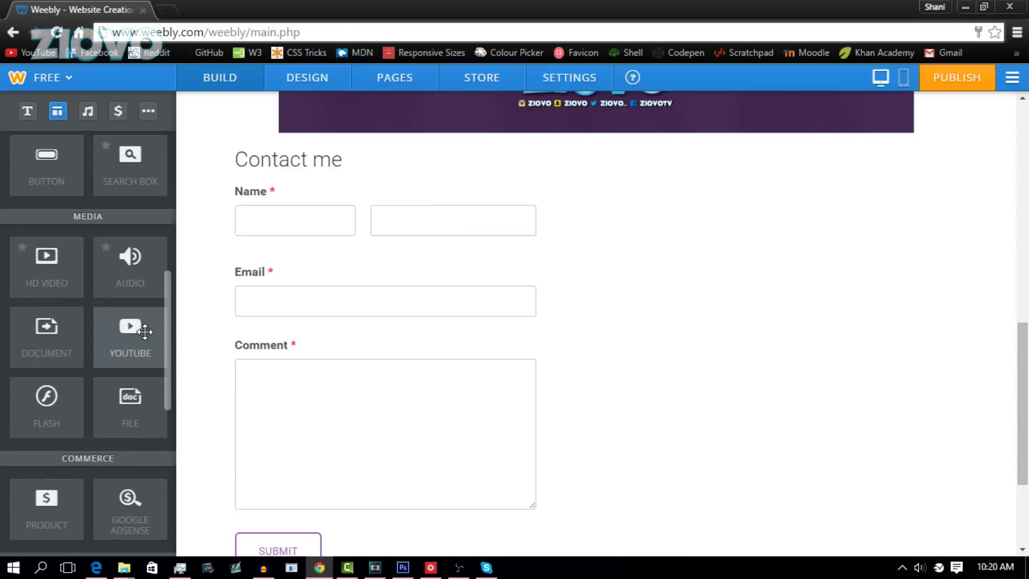
{"action": "mouse_move", "coordinate": [169, 405]}
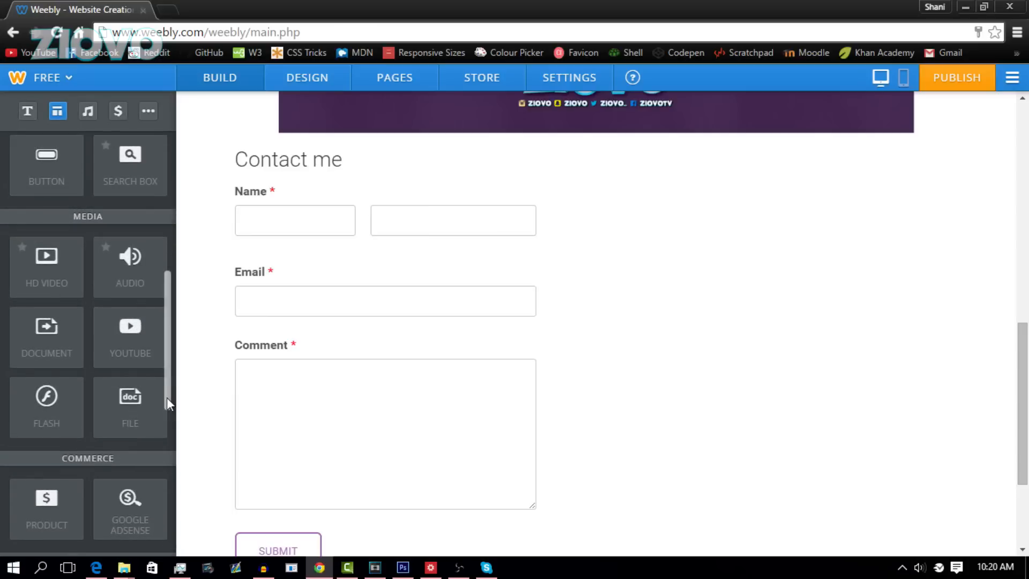
{"action": "left_click", "coordinate": [117, 110]}
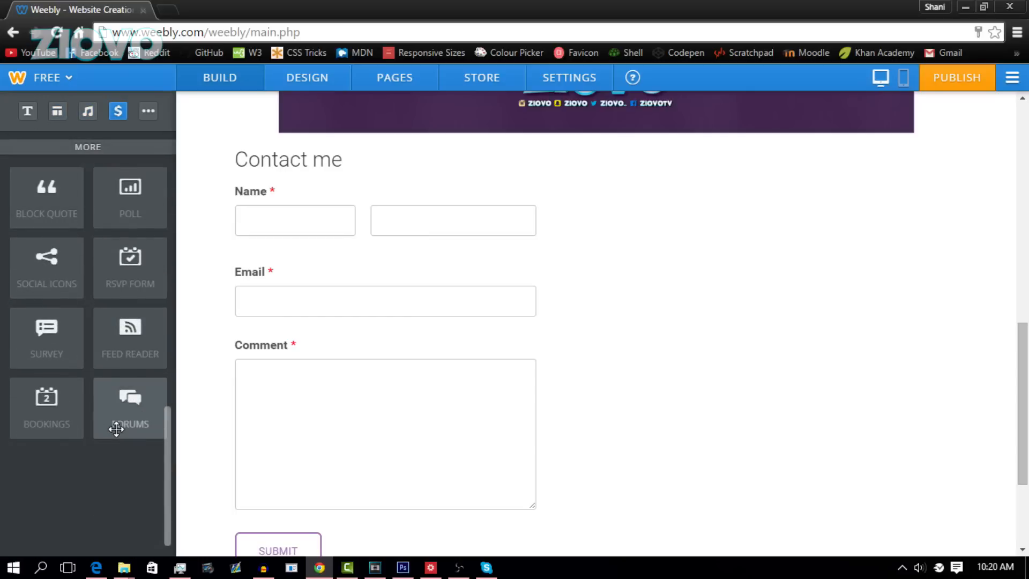
{"action": "left_click", "coordinate": [28, 112]}
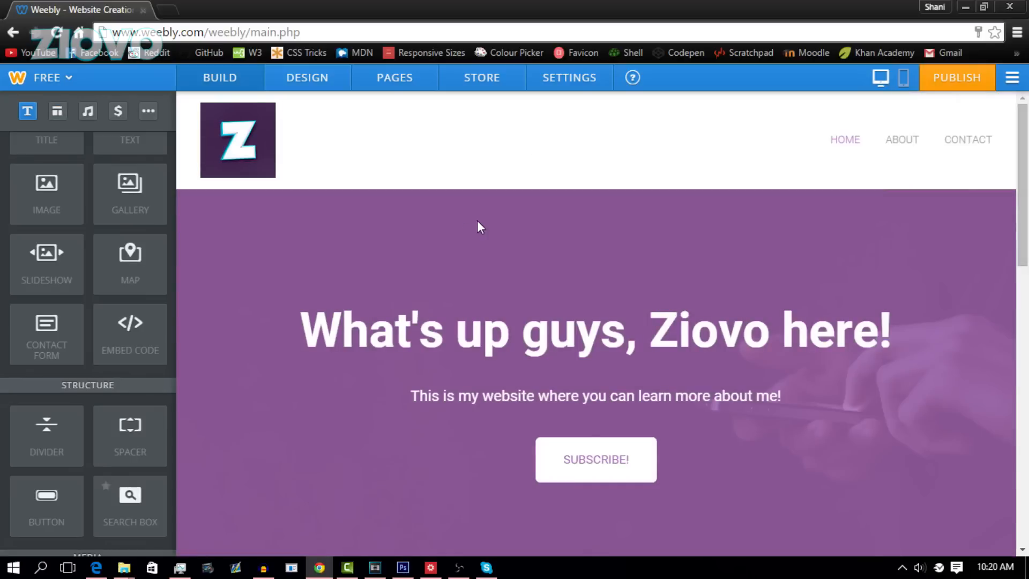
Show the site's design options with the purple colour scheme and dismiss the Publish tip
{"action": "left_click", "coordinate": [307, 77]}
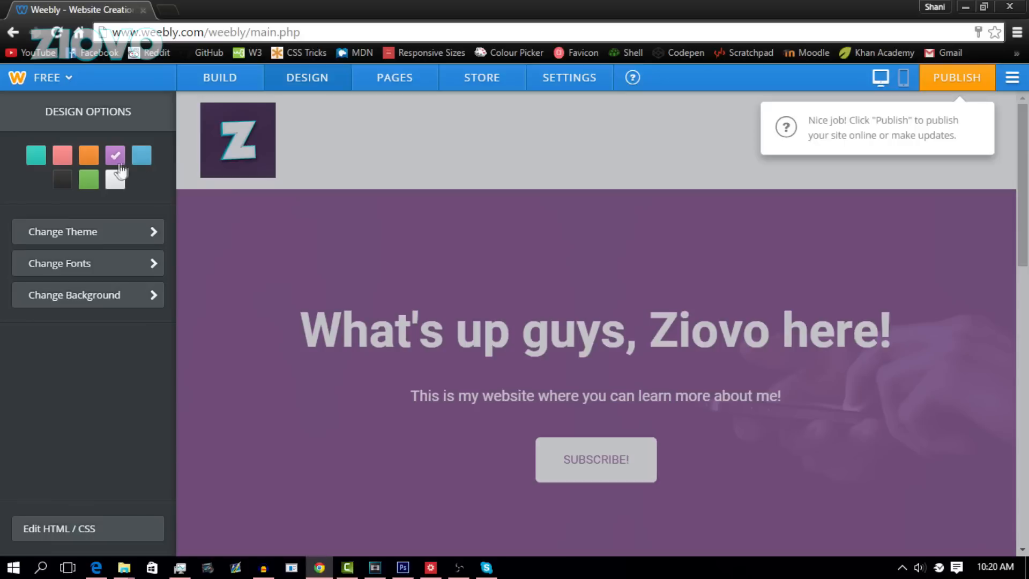
{"action": "mouse_move", "coordinate": [77, 217]}
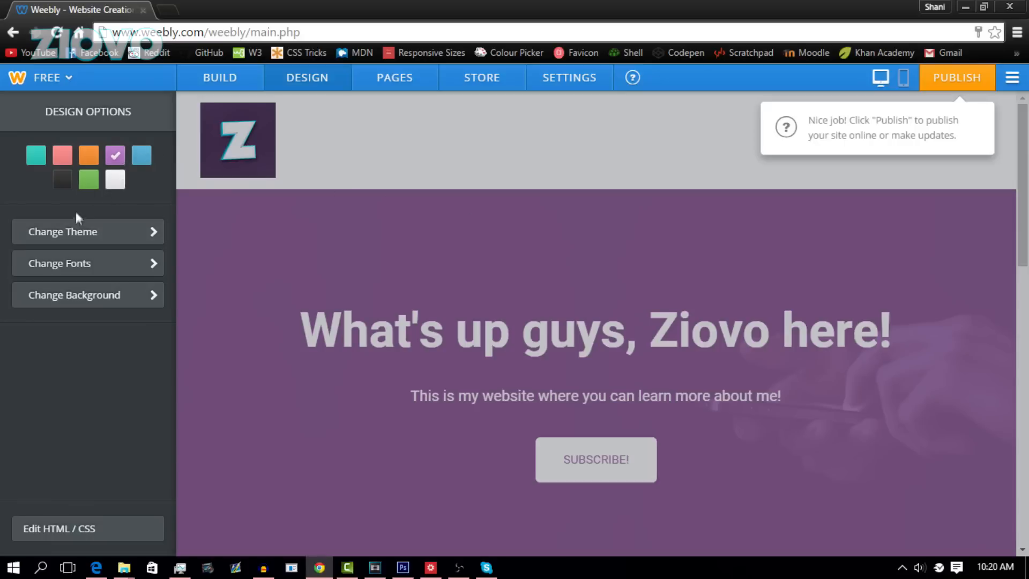
{"action": "left_click", "coordinate": [88, 231]}
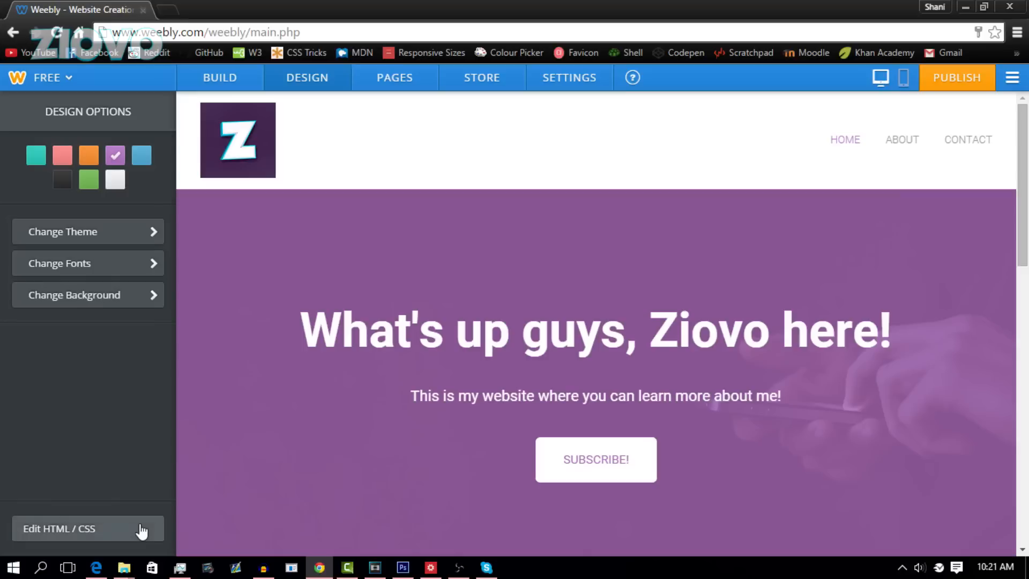
{"action": "mouse_move", "coordinate": [79, 541]}
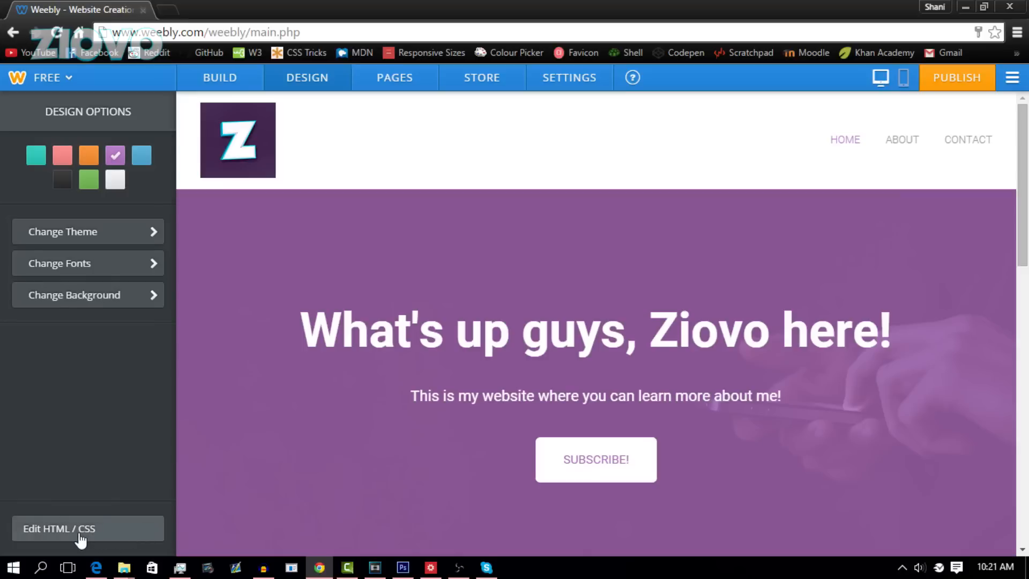
{"action": "mouse_move", "coordinate": [200, 442]}
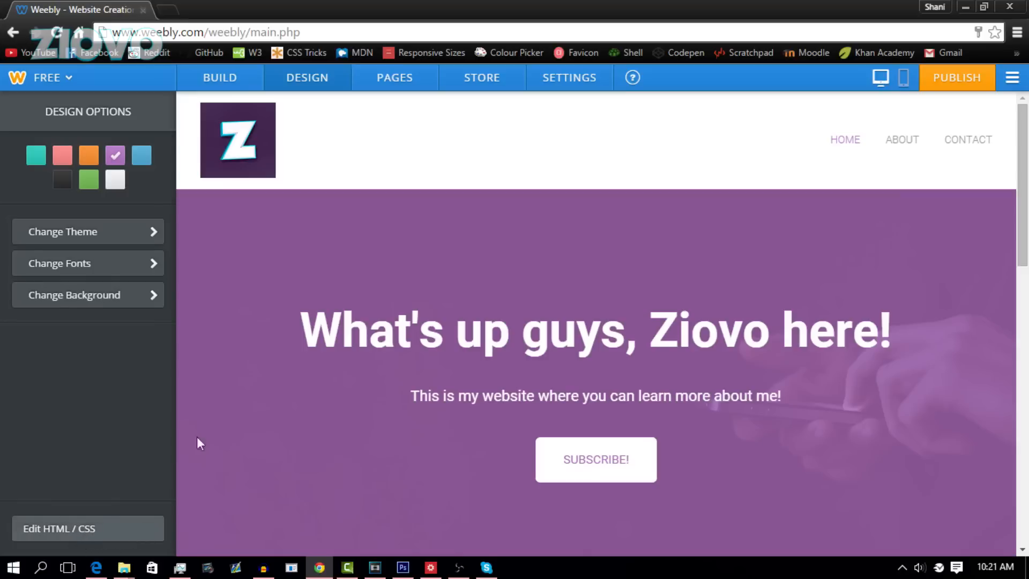
Review the About and Contact pages in the page manager and start adding a new page
{"action": "left_click", "coordinate": [394, 78]}
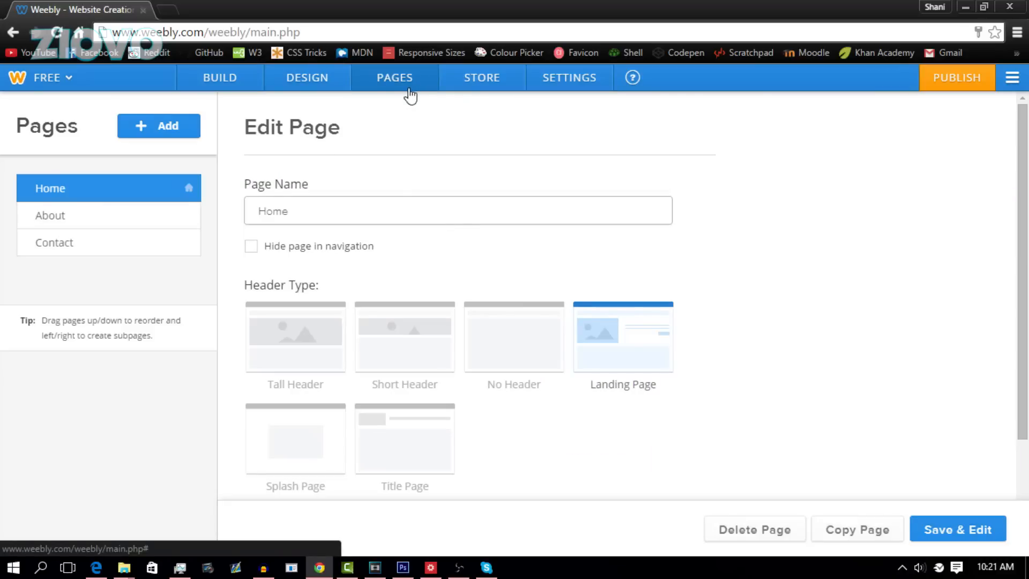
{"action": "left_click", "coordinate": [50, 216]}
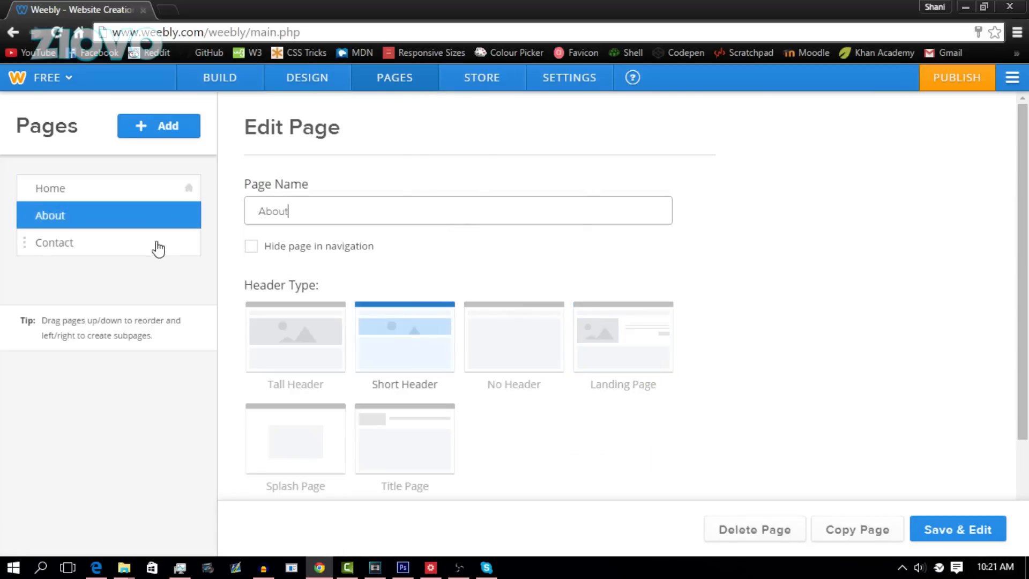
{"action": "left_click", "coordinate": [54, 243]}
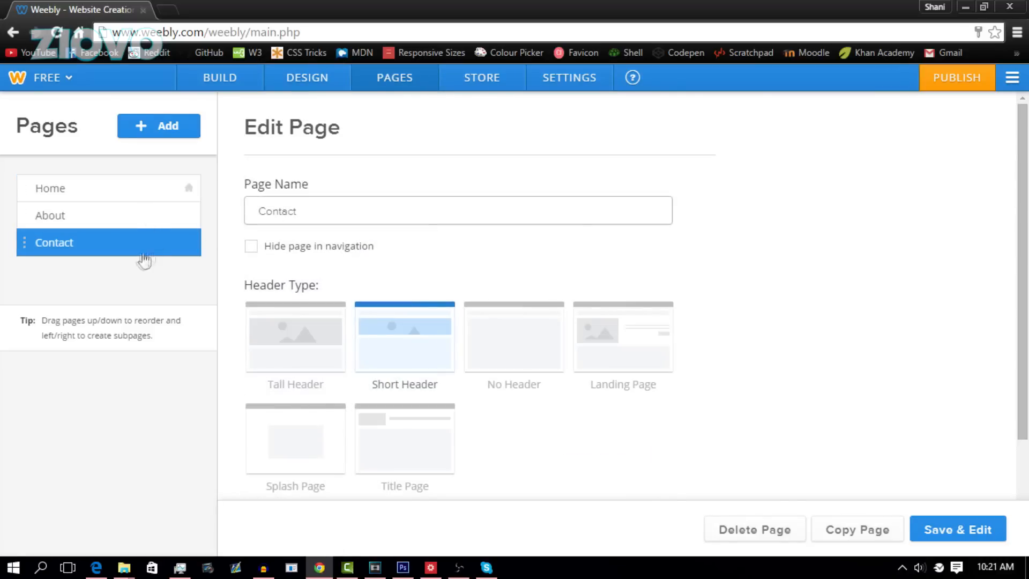
{"action": "left_click", "coordinate": [159, 125]}
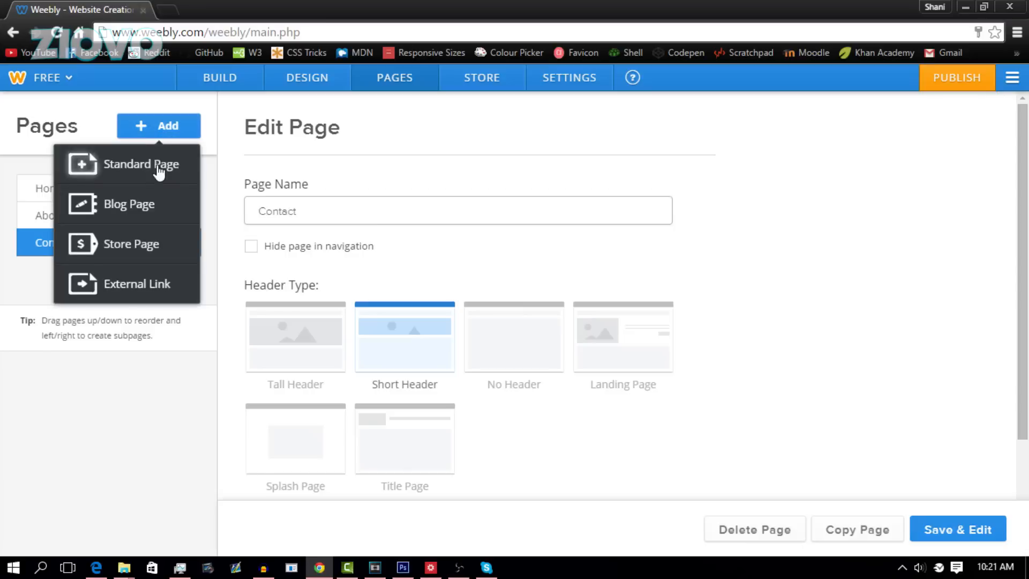
{"action": "mouse_move", "coordinate": [162, 184]}
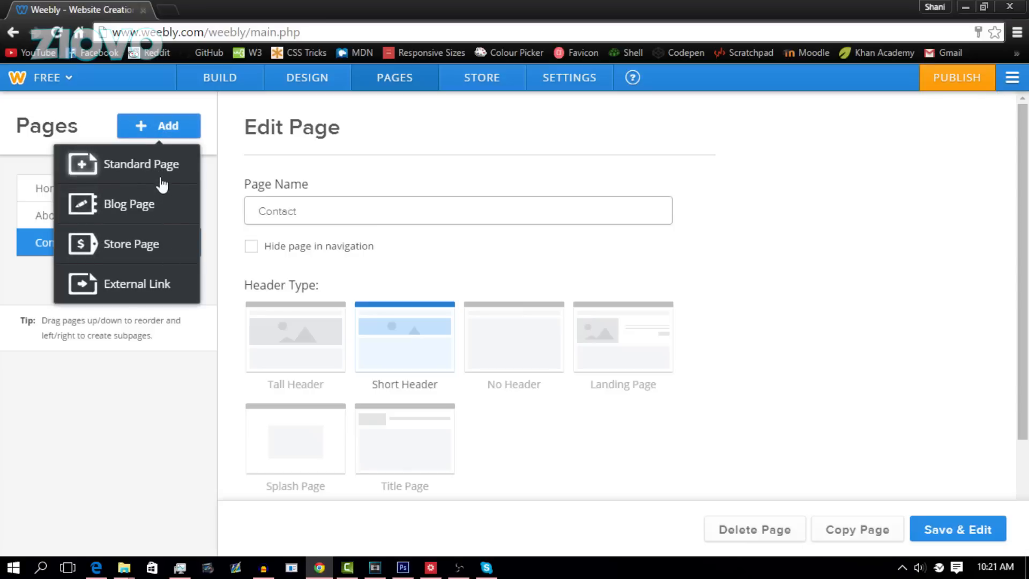
Add an external-link page 'YouTube' to youtube.com/ziovo opening in a new tab, and save it
{"action": "left_click", "coordinate": [137, 284]}
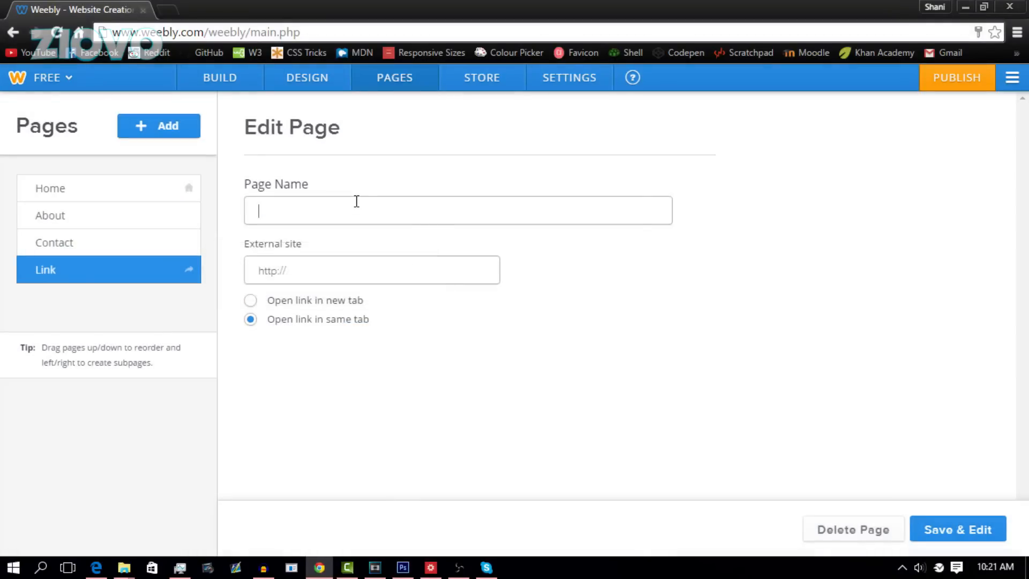
{"action": "type", "text": "YouTube"}
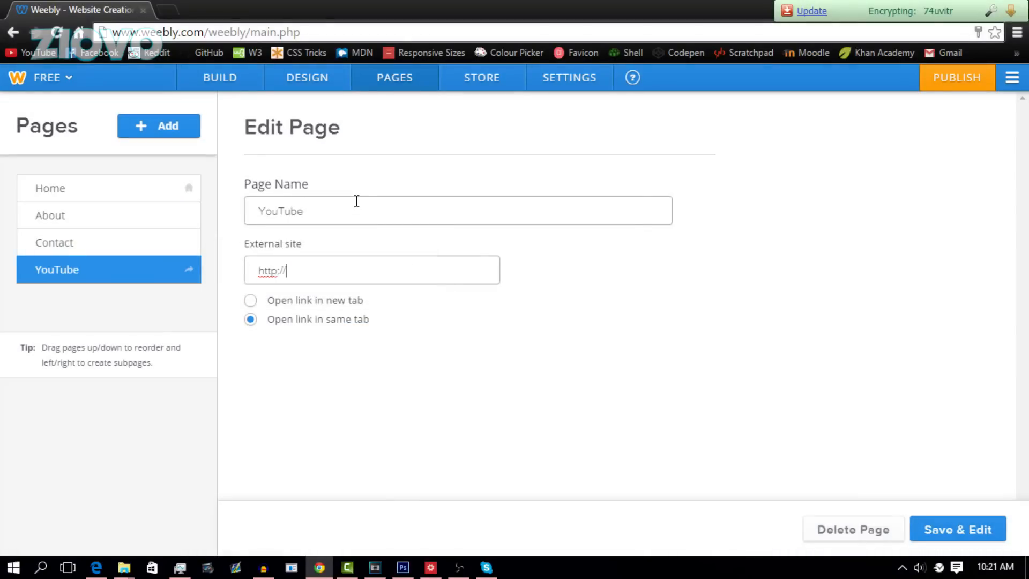
{"action": "type", "text": "youtube.com/ziovo"}
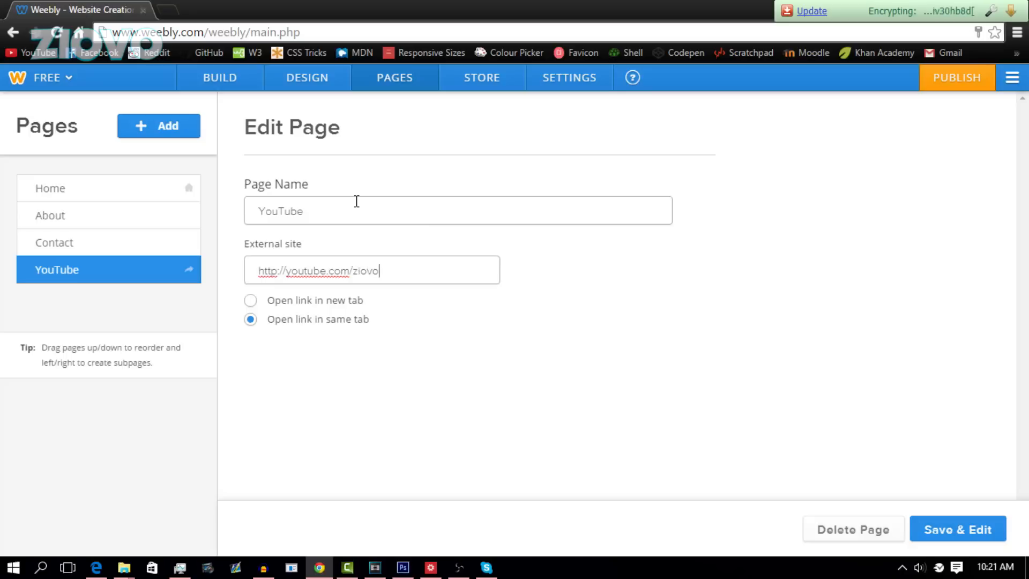
{"action": "left_click", "coordinate": [251, 300]}
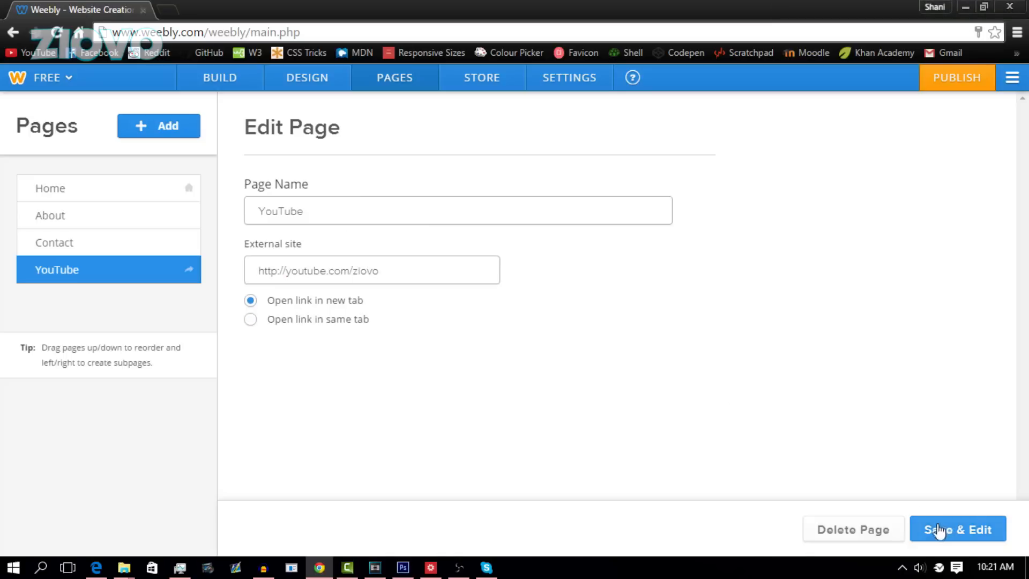
{"action": "left_click", "coordinate": [956, 528]}
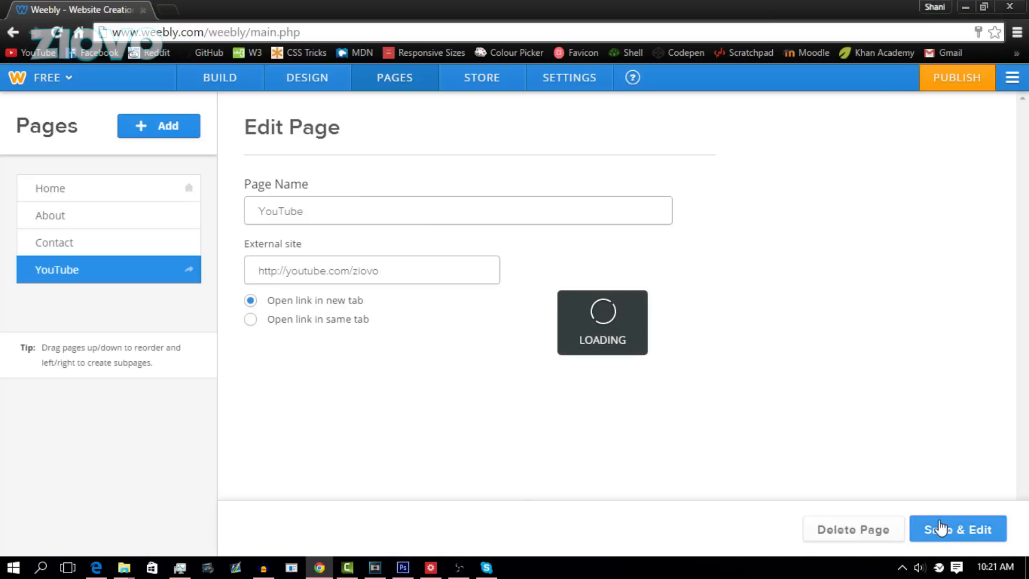
{"action": "left_click", "coordinate": [957, 528]}
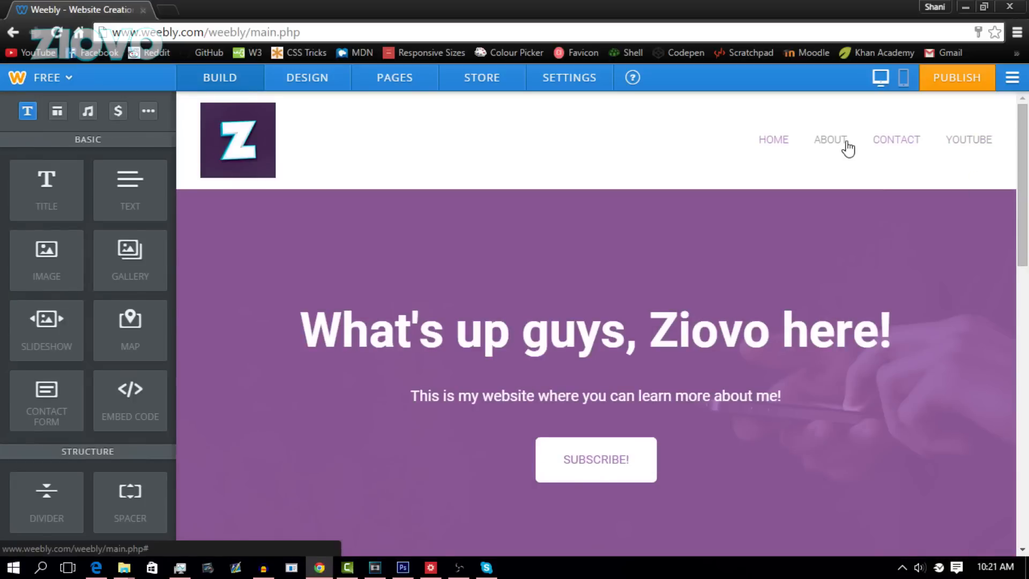
Visit the About page, then switch to the Store Dashboard with its getting-started steps
{"action": "left_click", "coordinate": [830, 139]}
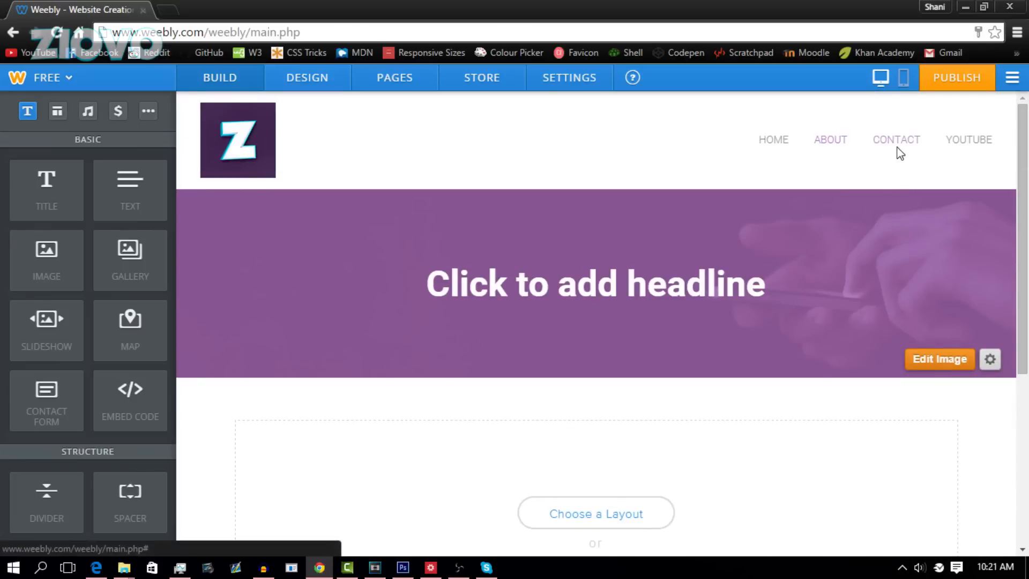
{"action": "mouse_move", "coordinate": [968, 143]}
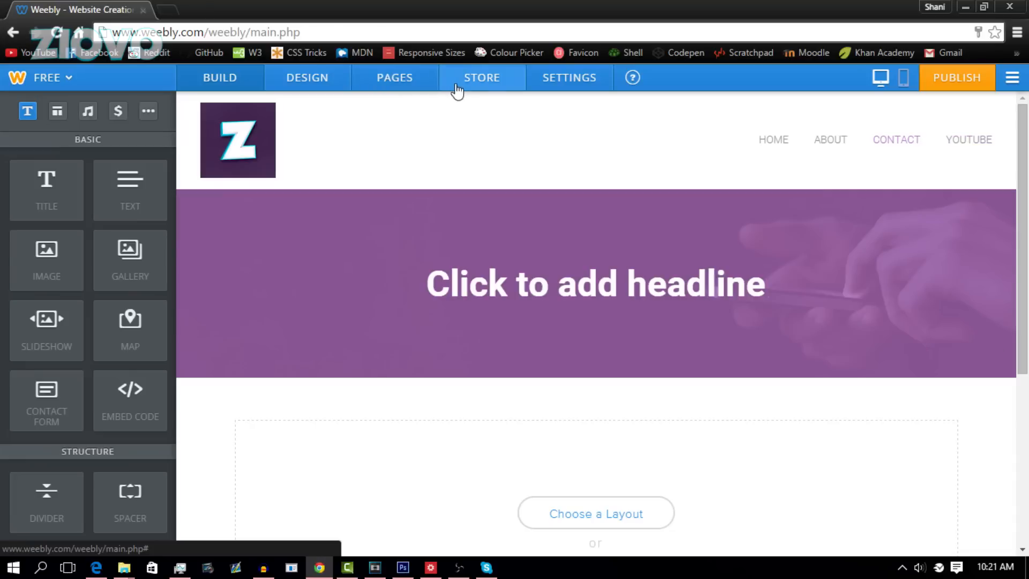
{"action": "mouse_move", "coordinate": [456, 91]}
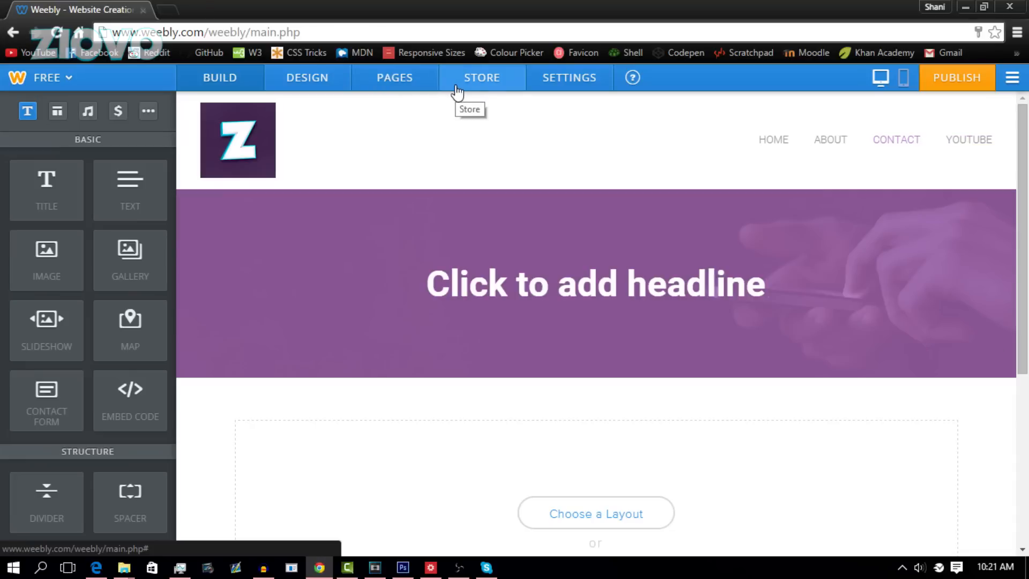
{"action": "left_click", "coordinate": [481, 78]}
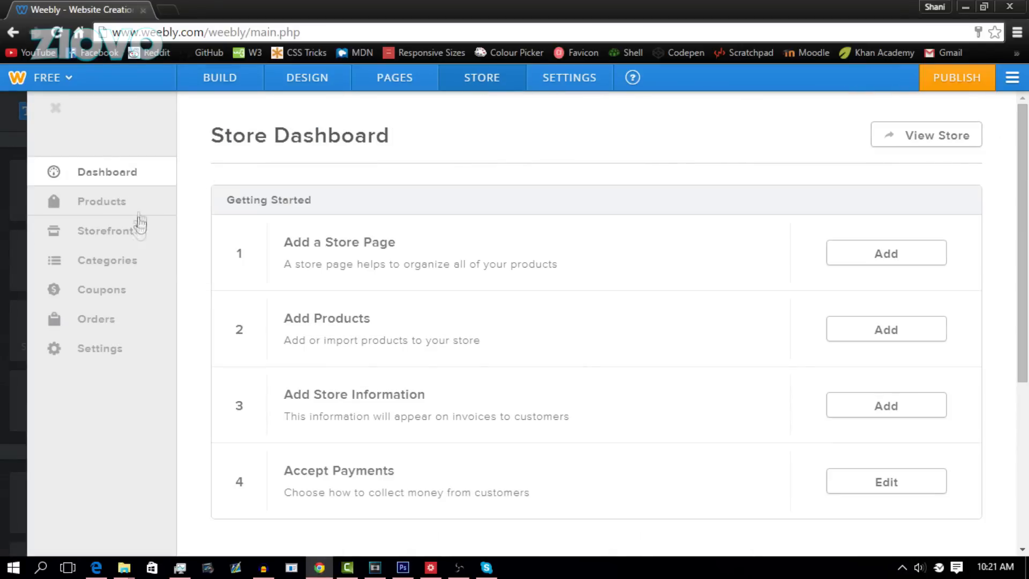
{"action": "mouse_move", "coordinate": [490, 312]}
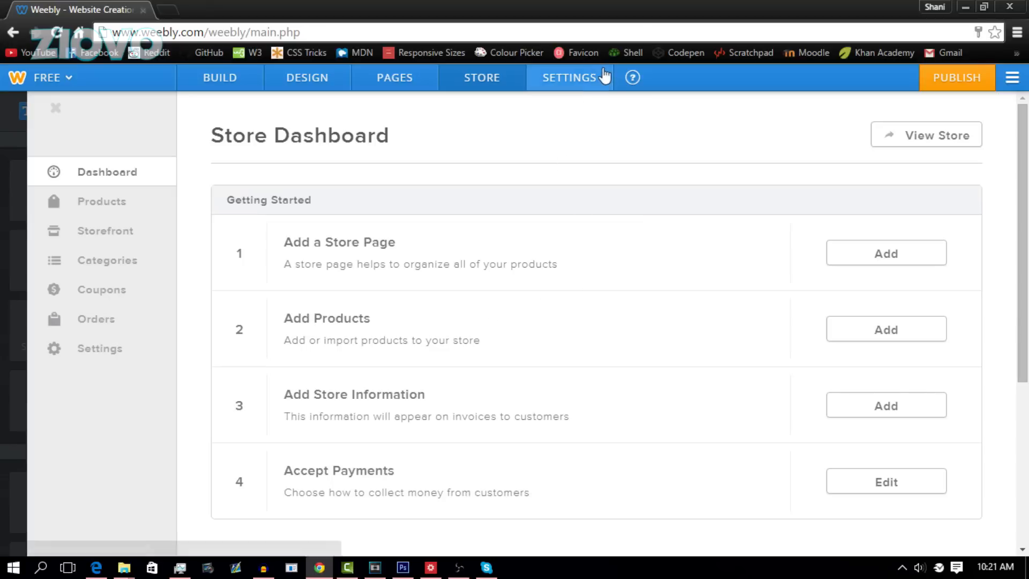
Review the General site settings from top to bottom
{"action": "left_click", "coordinate": [570, 77]}
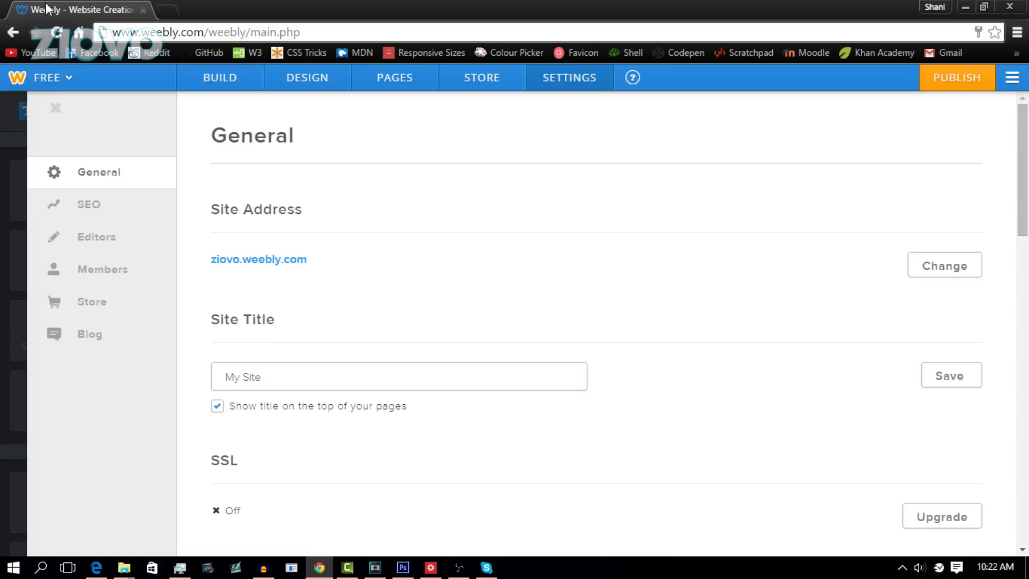
{"action": "scroll", "scroll_direction": "down", "scroll_amount": 3}
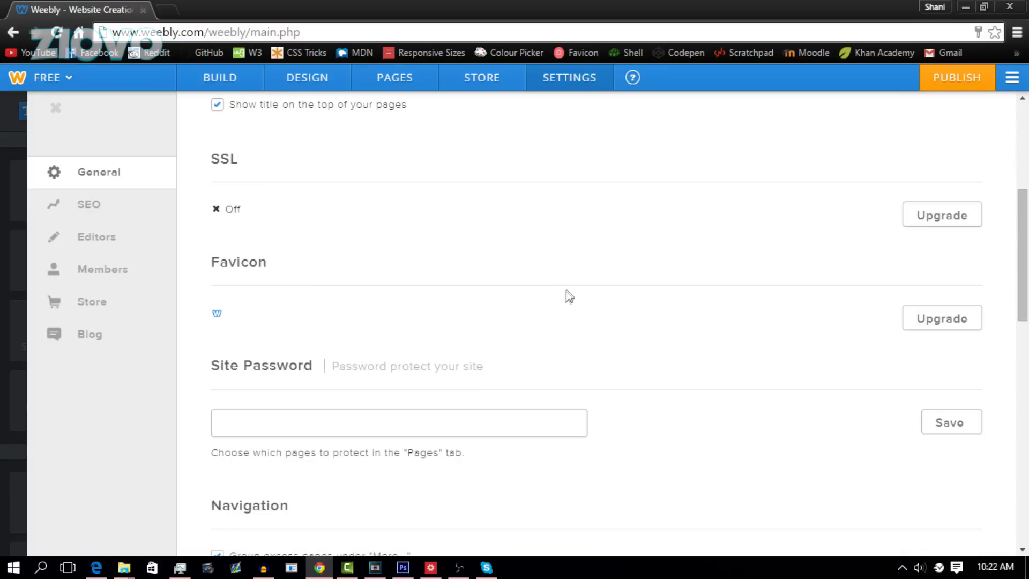
{"action": "scroll", "scroll_direction": "down", "scroll_amount": 3}
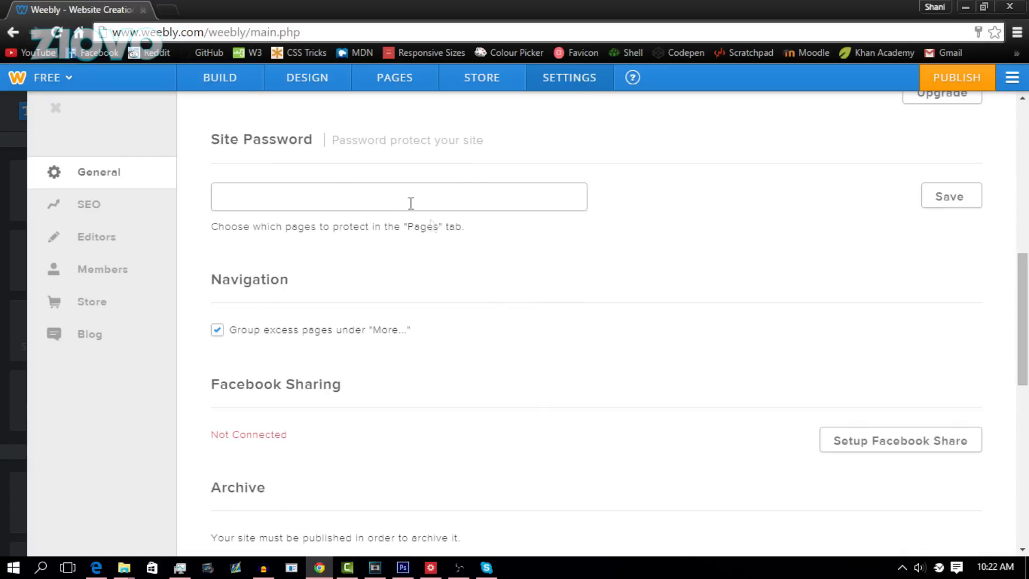
{"action": "scroll", "scroll_direction": "down", "scroll_amount": 3}
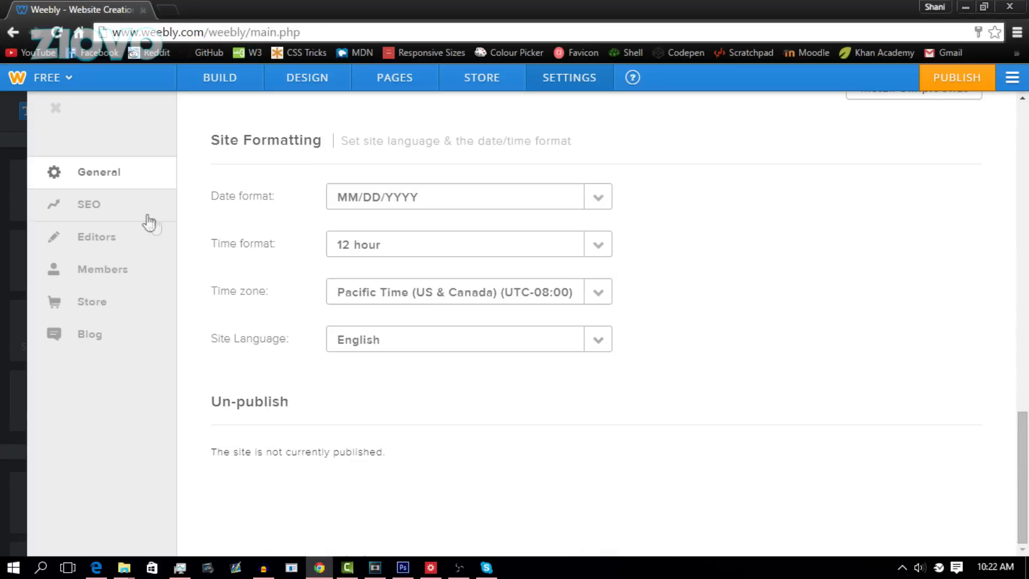
Review the SEO, Editors and Store settings pages in turn
{"action": "left_click", "coordinate": [88, 204]}
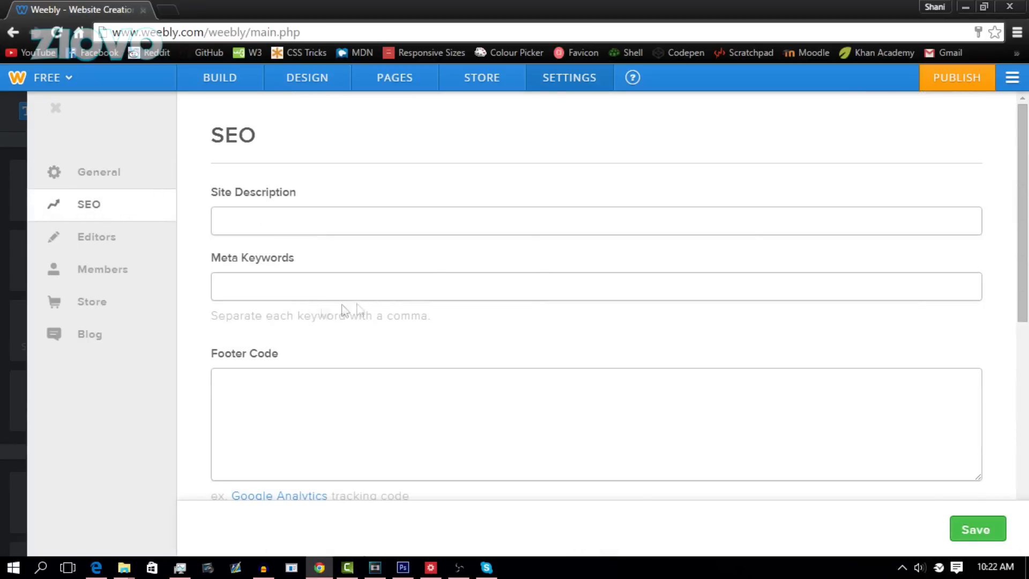
{"action": "mouse_move", "coordinate": [568, 347]}
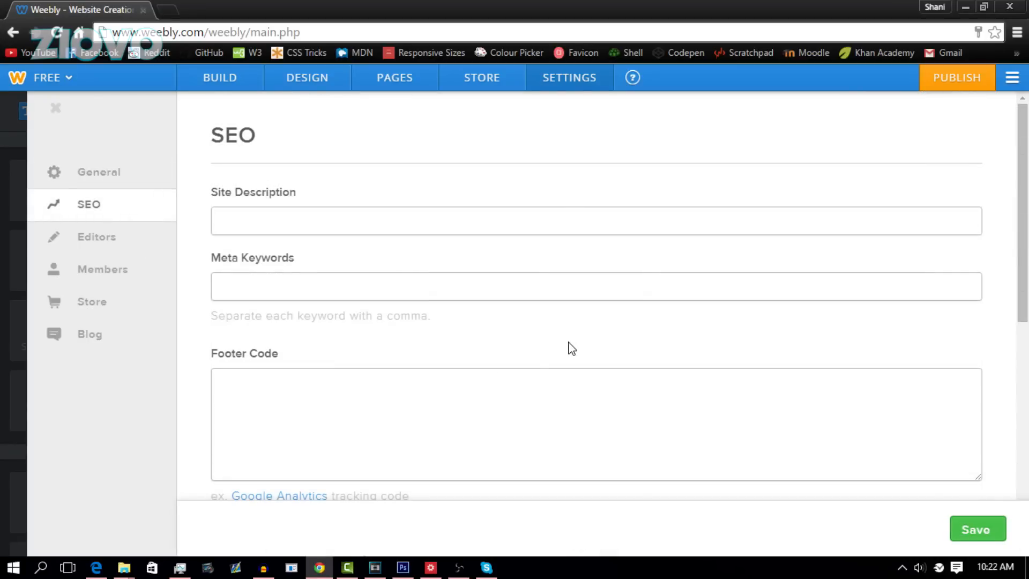
{"action": "scroll", "scroll_direction": "down", "scroll_amount": 3}
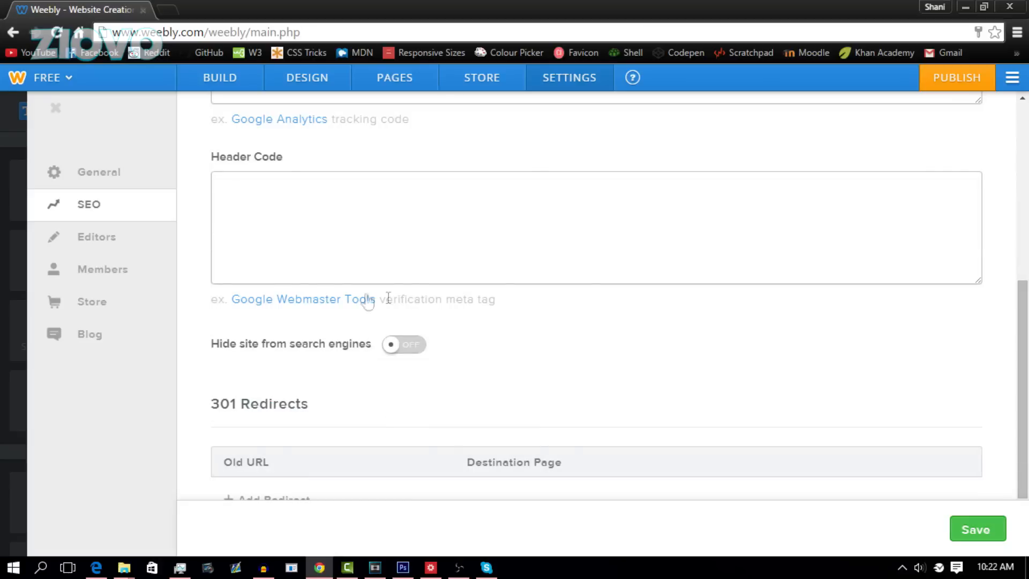
{"action": "left_click", "coordinate": [97, 237]}
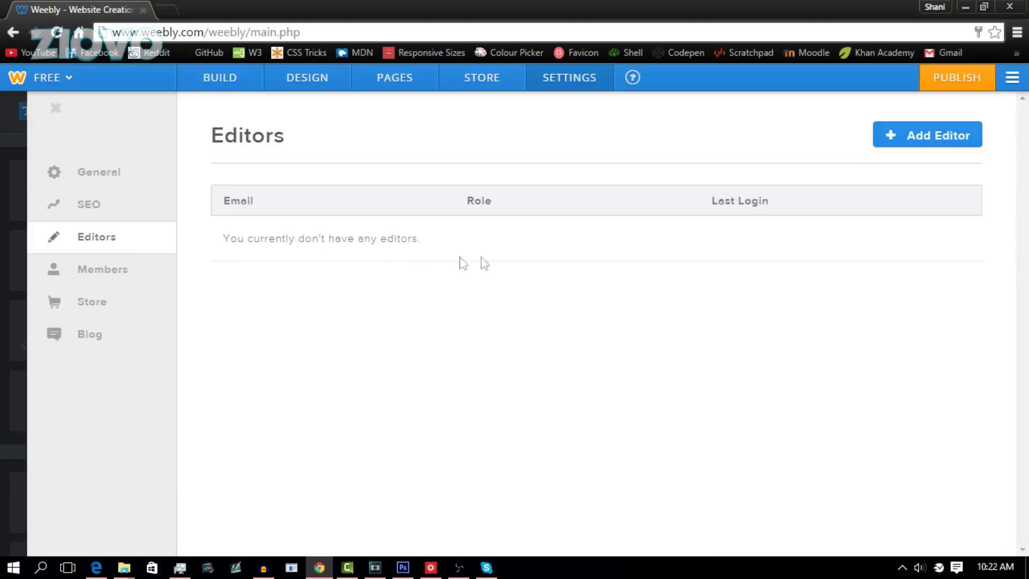
{"action": "left_click", "coordinate": [103, 269]}
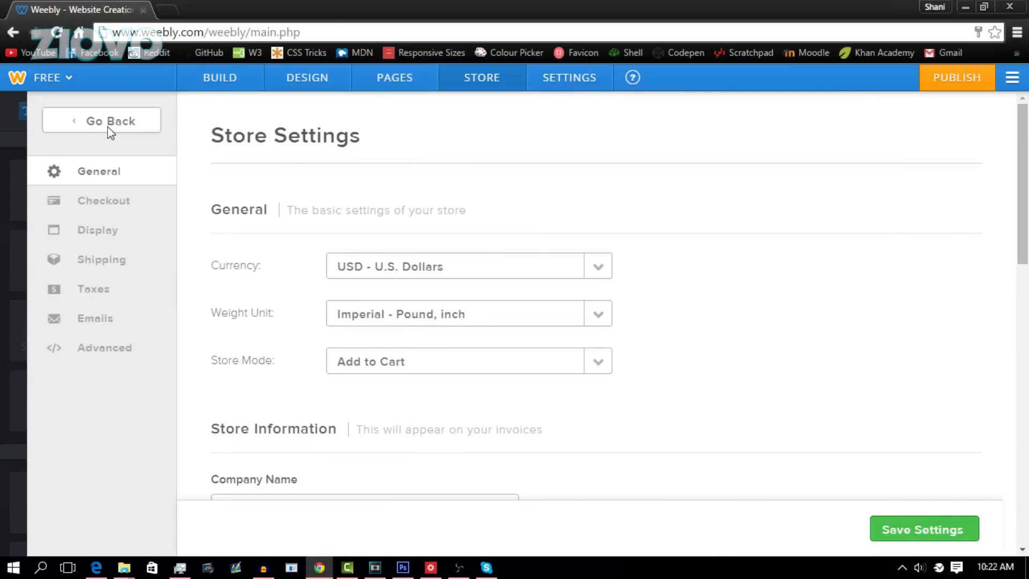
{"action": "mouse_move", "coordinate": [263, 111]}
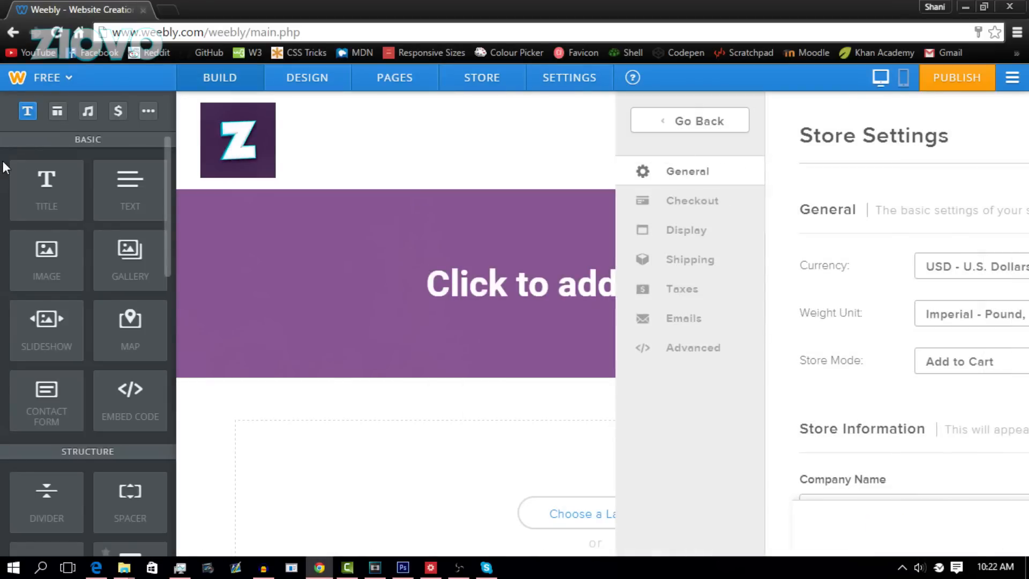
Publish the site keeping the free ziovo.weebly.com subdomain and skip the category prompt
{"action": "left_click", "coordinate": [955, 77]}
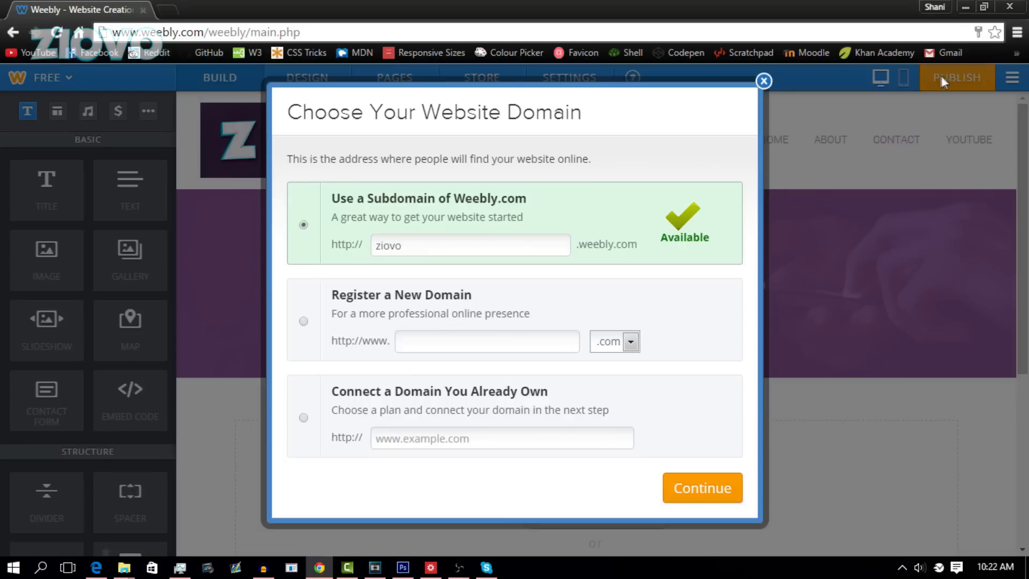
{"action": "mouse_move", "coordinate": [730, 444]}
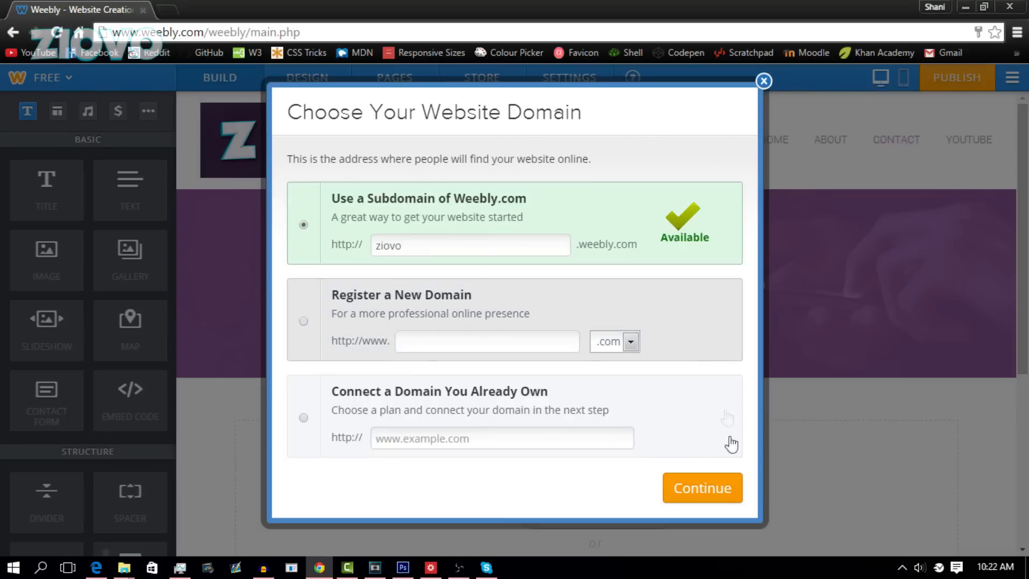
{"action": "left_click", "coordinate": [702, 488]}
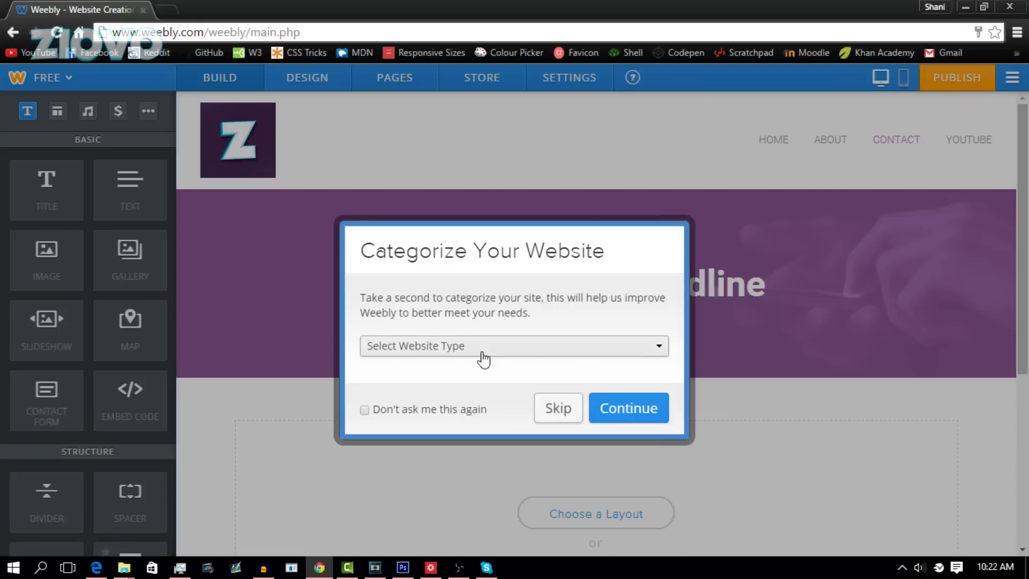
{"action": "left_click", "coordinate": [513, 346]}
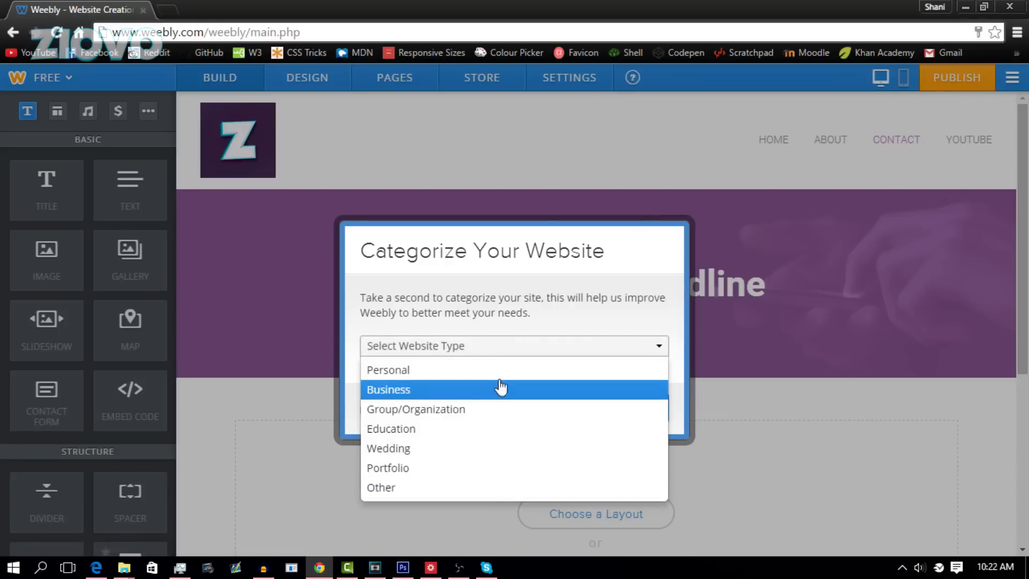
{"action": "left_click", "coordinate": [387, 370]}
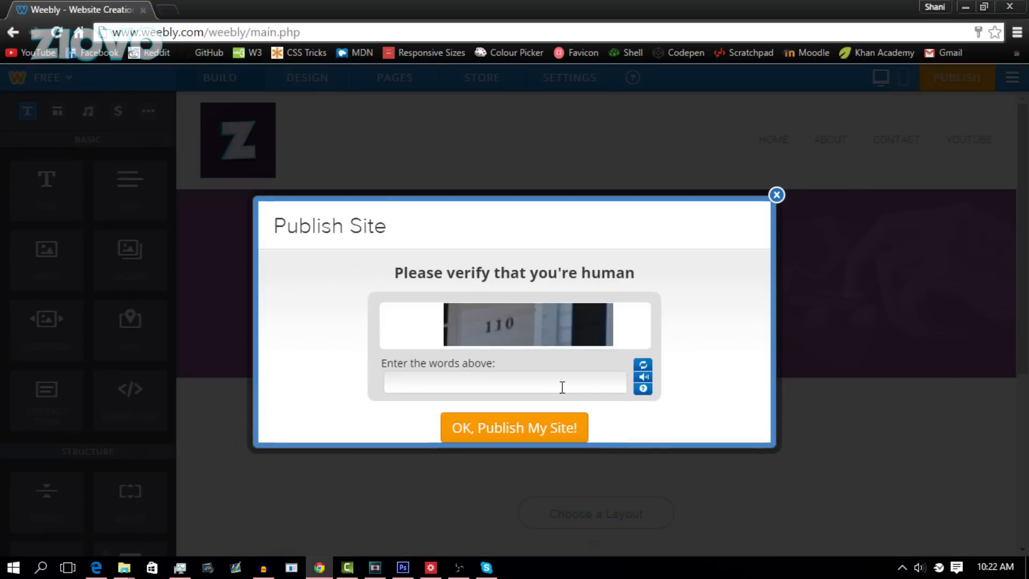
Enter the captcha '110', confirm publishing, and visit the live site at ziovo.weebly.com
{"action": "type", "text": "110"}
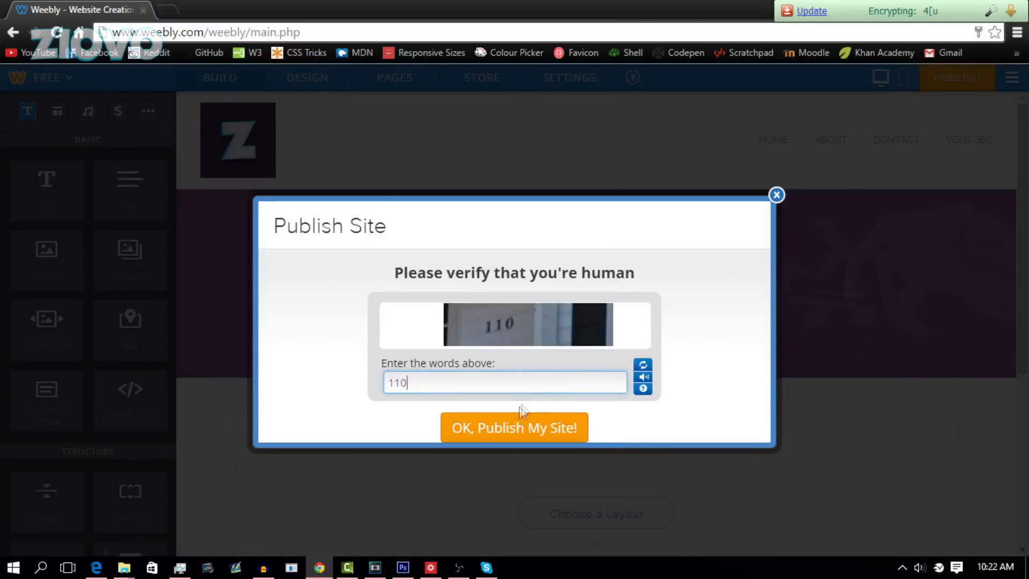
{"action": "left_click", "coordinate": [513, 427]}
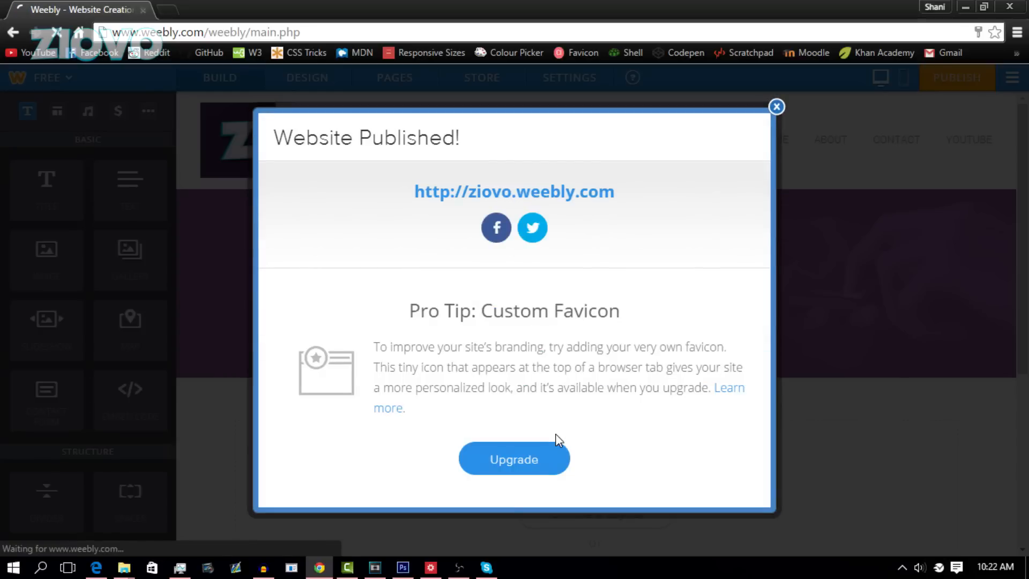
{"action": "left_click", "coordinate": [513, 192]}
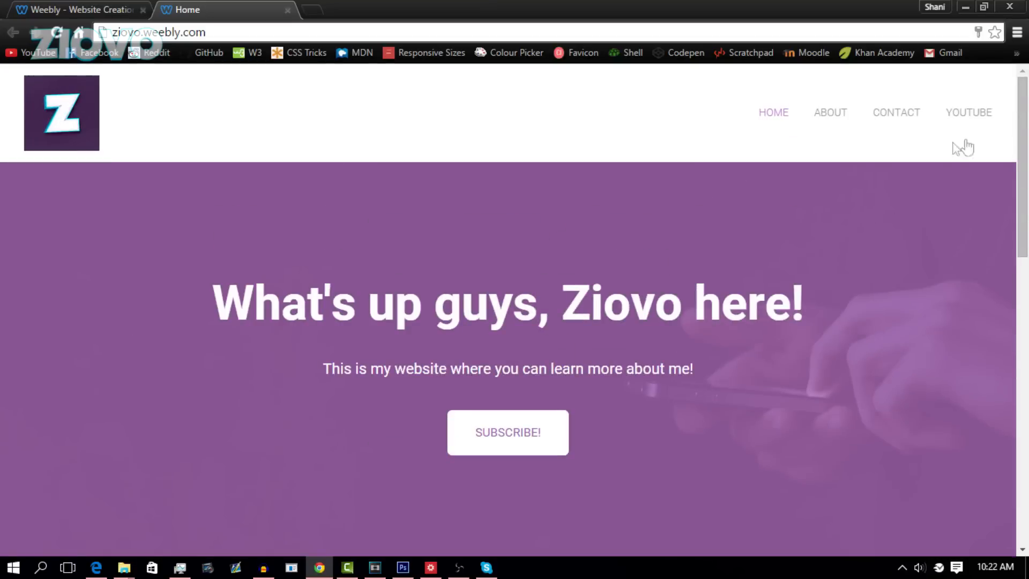
Test the live site's YouTube link, view the Ziovo channel, then close that tab
{"action": "left_click", "coordinate": [968, 113]}
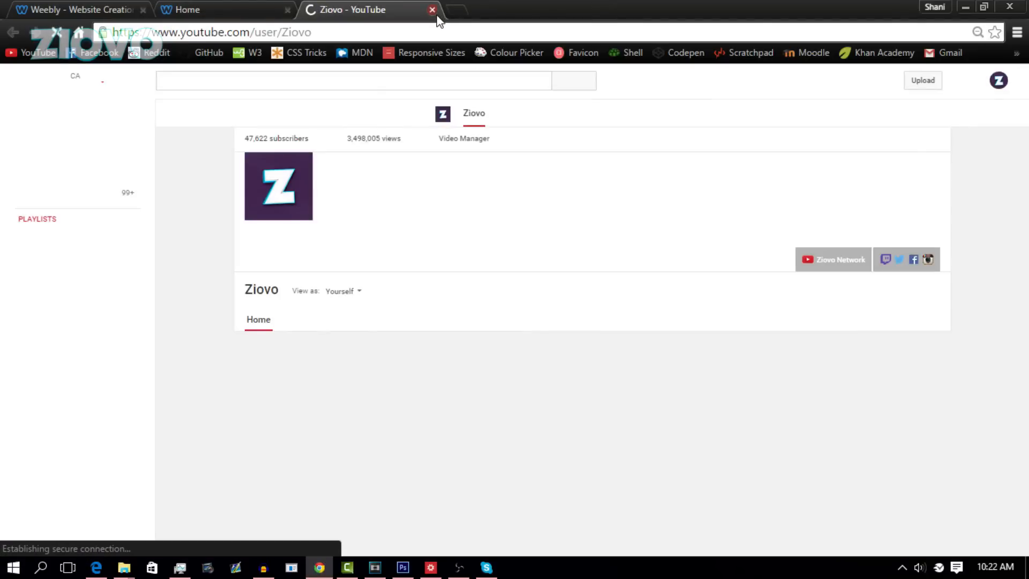
{"action": "left_click", "coordinate": [430, 10]}
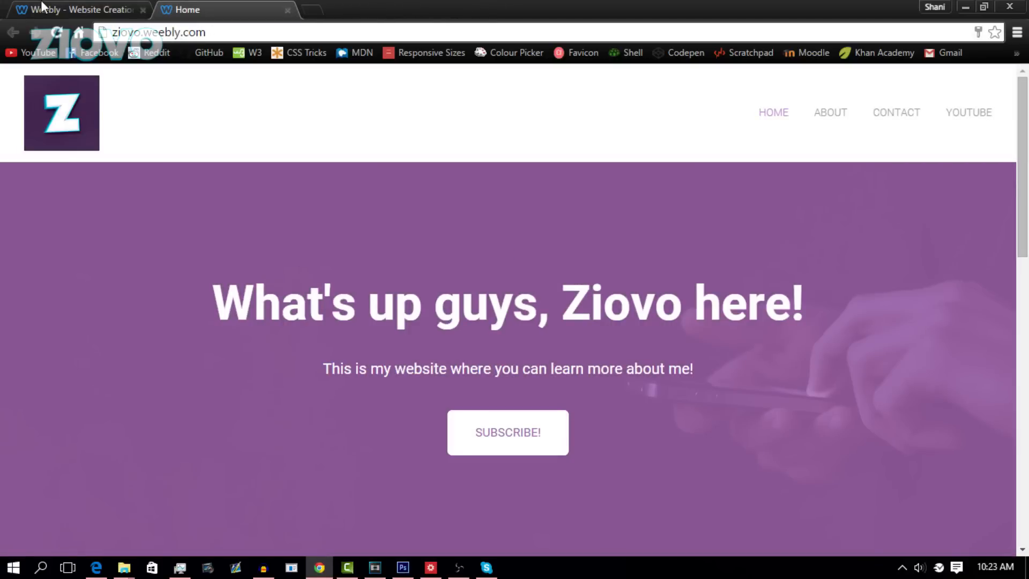
Return to the editor tab and browse the commerce elements before settling back on Basic
{"action": "left_click", "coordinate": [75, 9]}
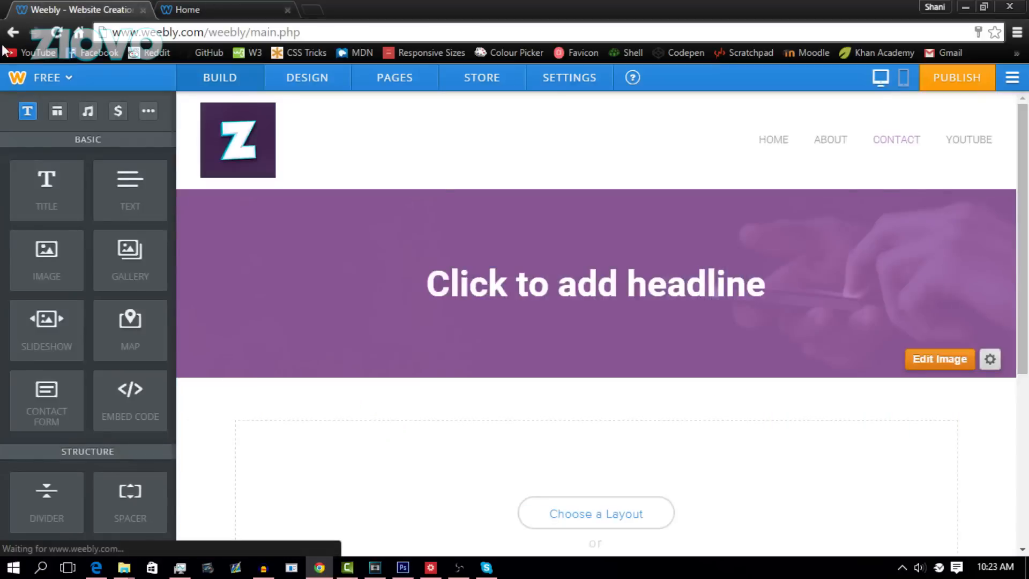
{"action": "left_click", "coordinate": [118, 111]}
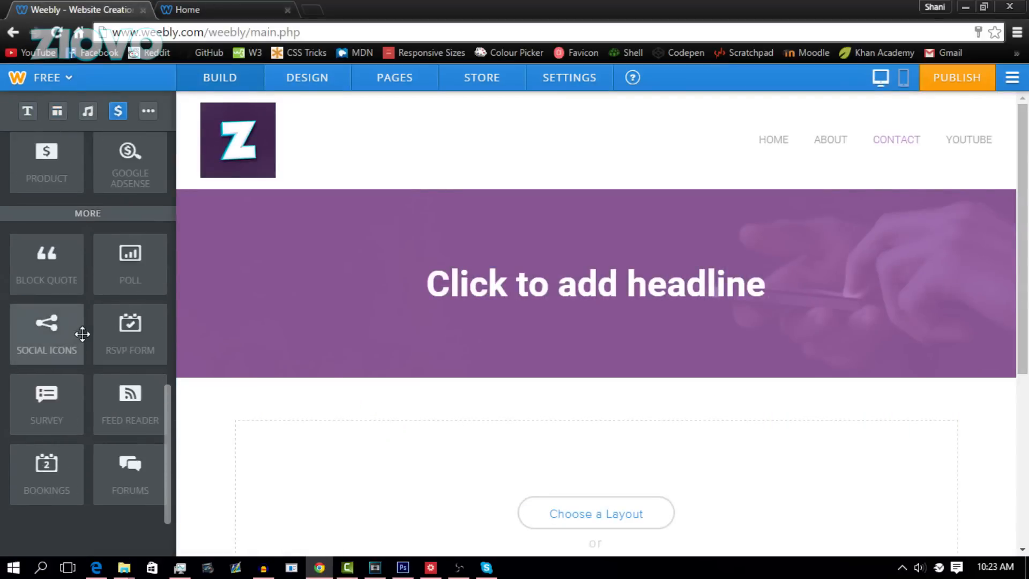
{"action": "left_click", "coordinate": [28, 111]}
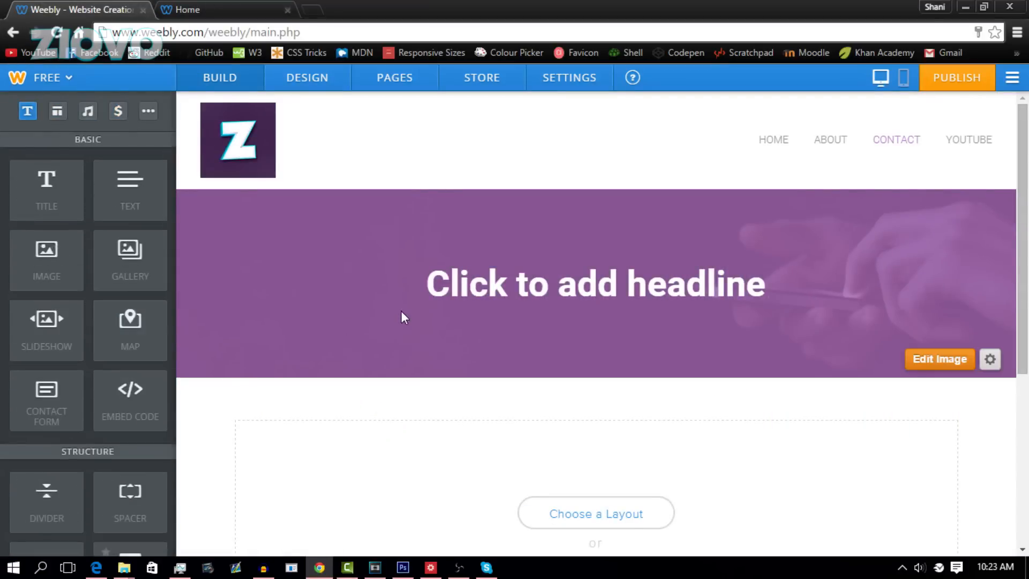